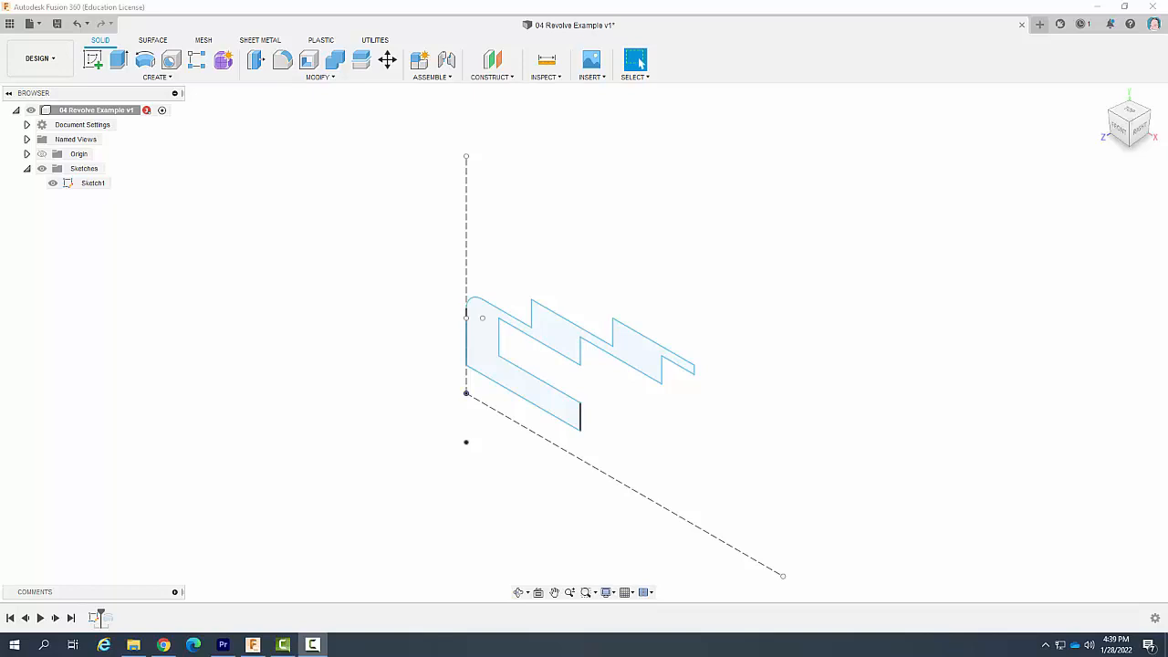
mouse_move(531, 238)
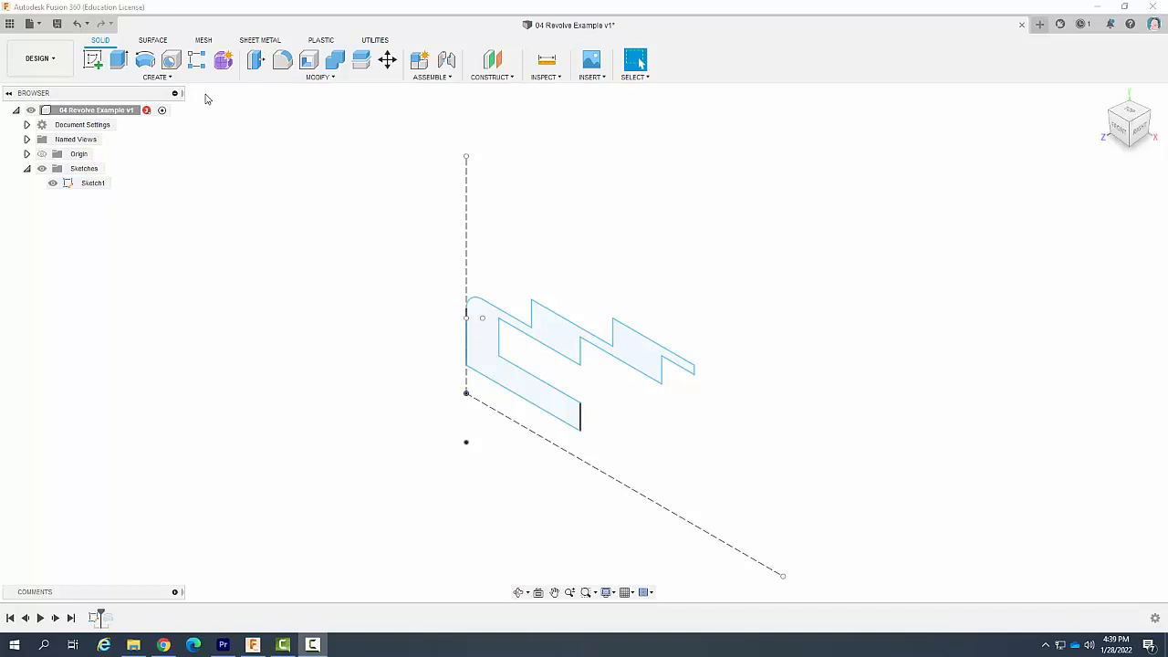
mouse_move(146, 60)
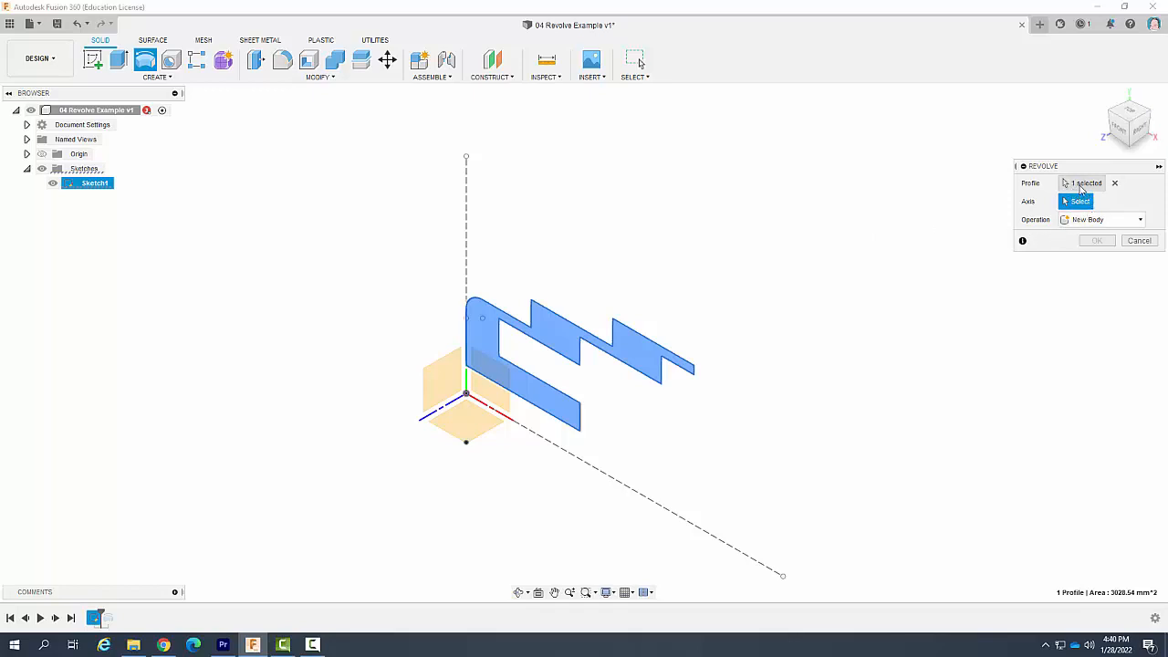
left_click(1080, 183)
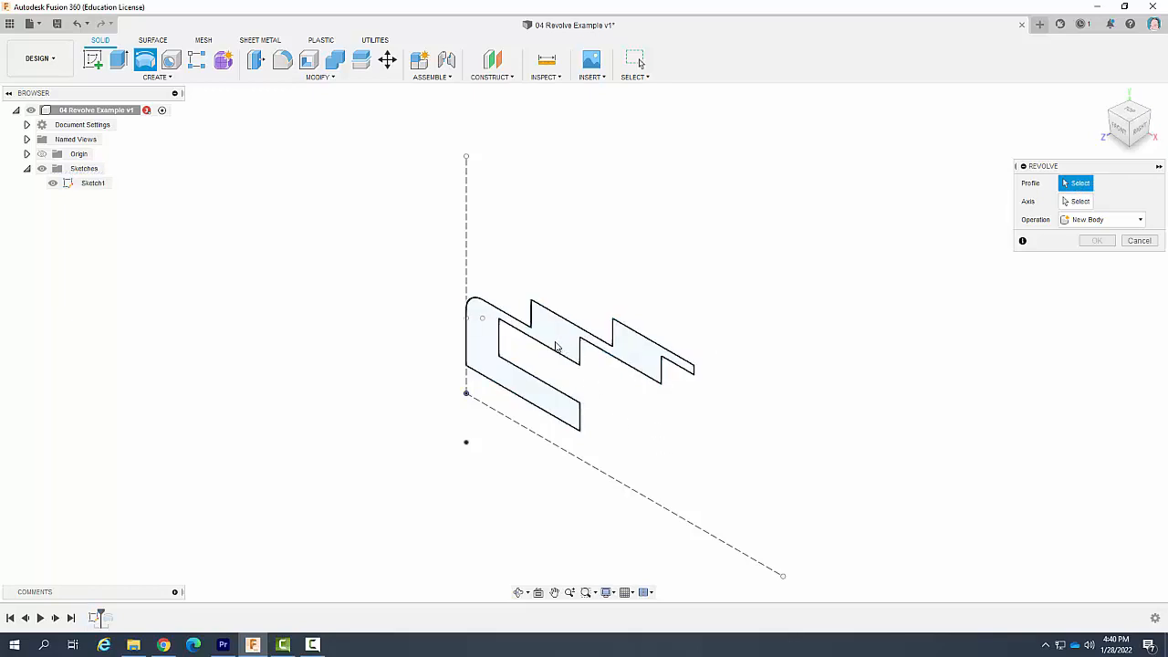
left_click(548, 347)
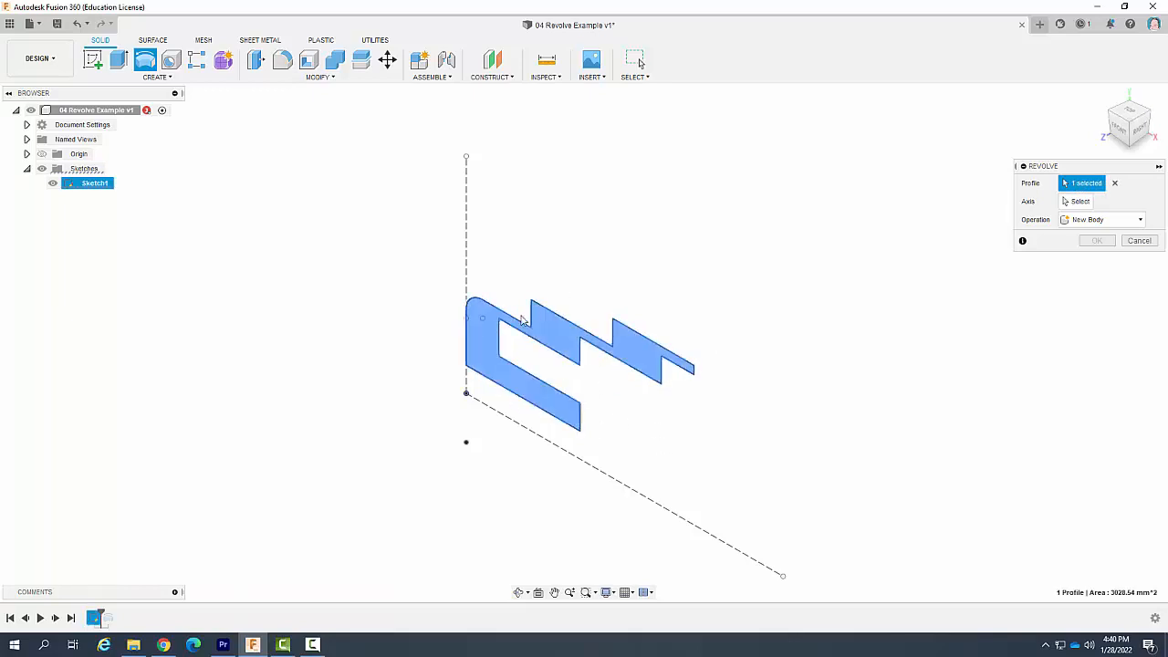
mouse_move(611, 390)
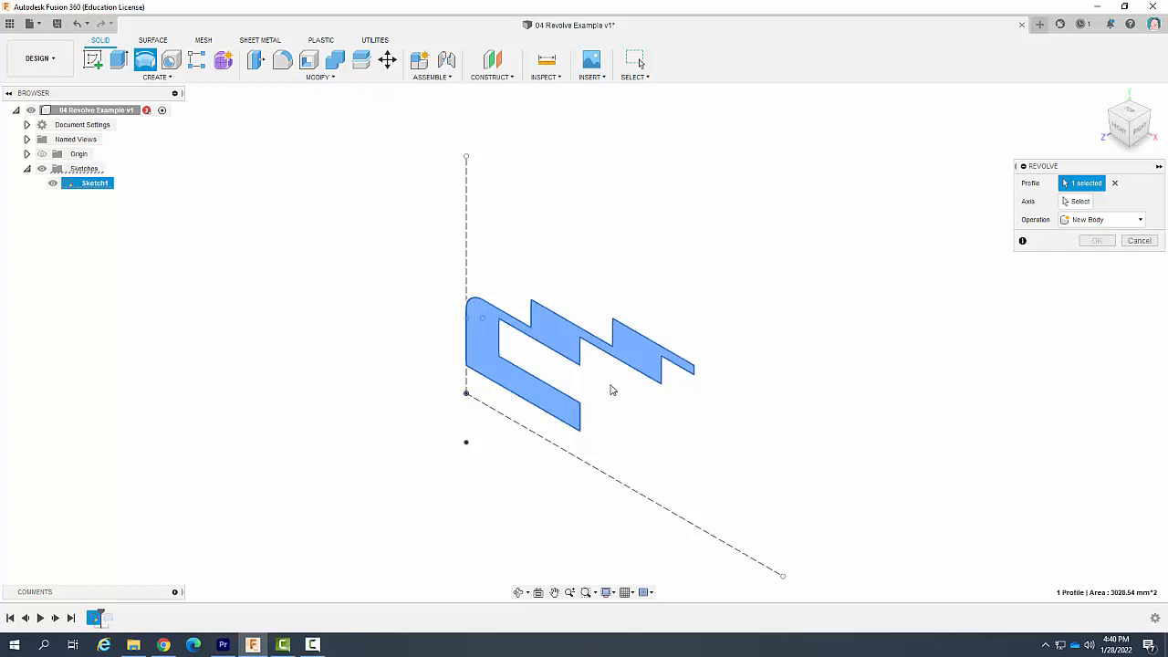
mouse_move(447, 431)
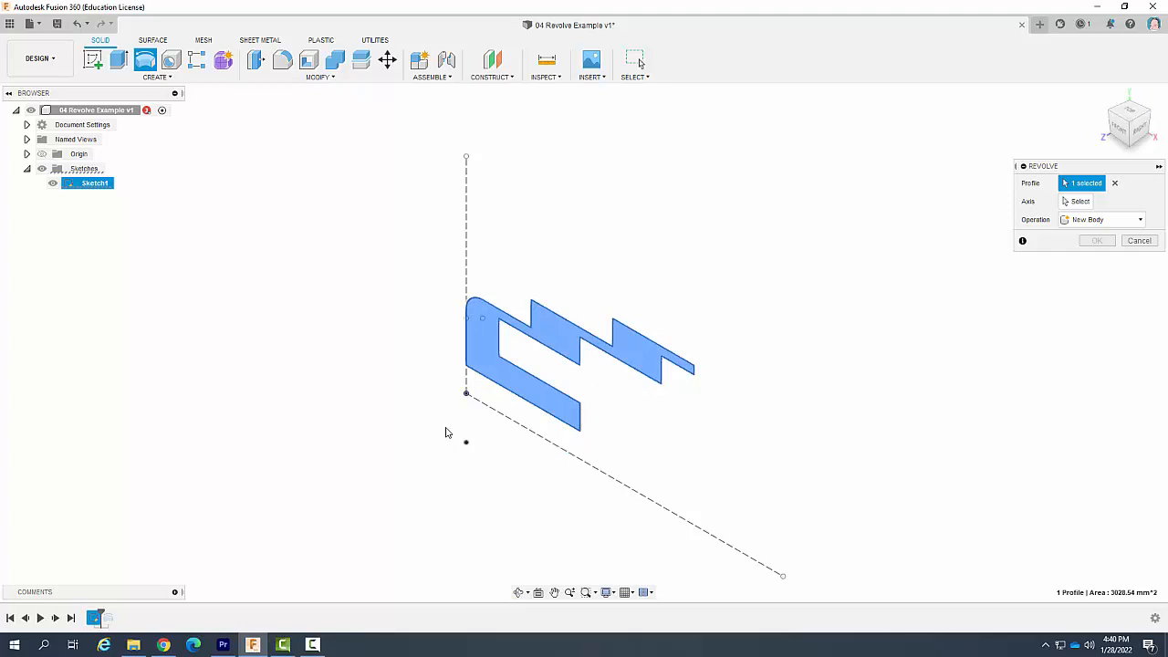
mouse_move(795, 362)
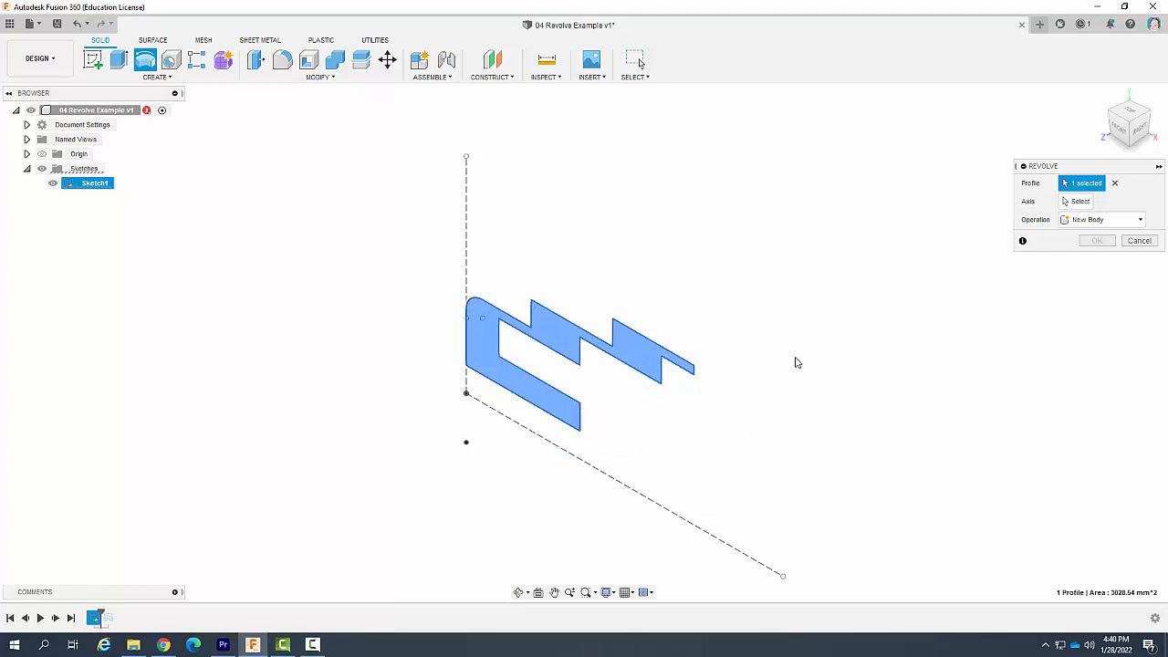
mouse_move(792, 369)
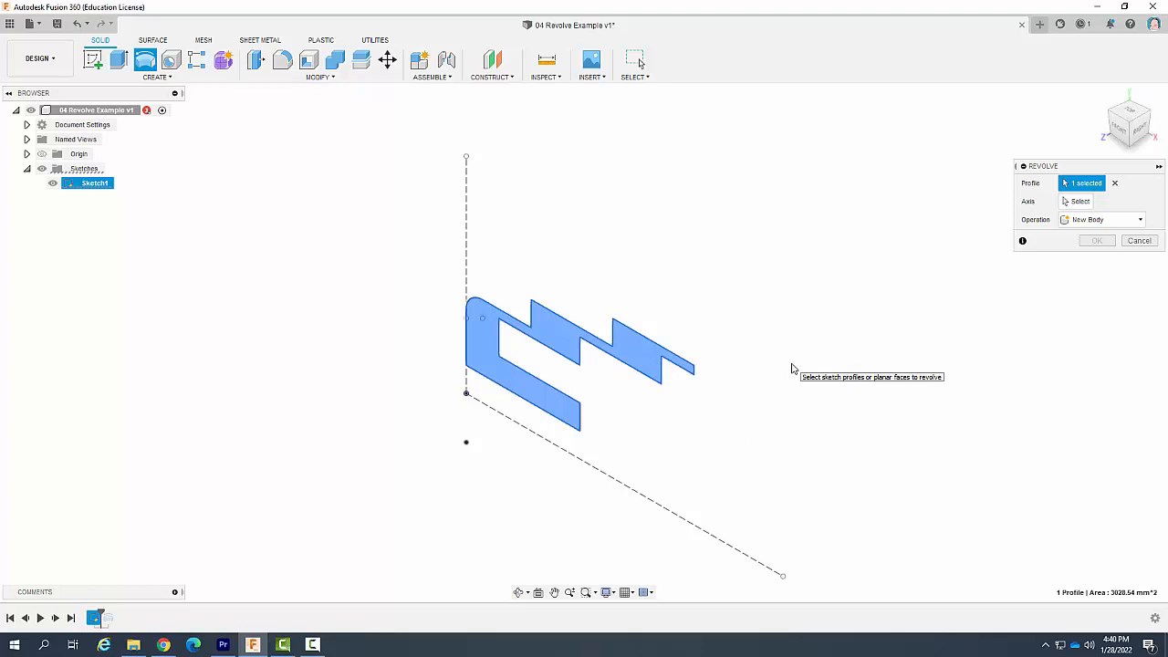
mouse_move(1063, 254)
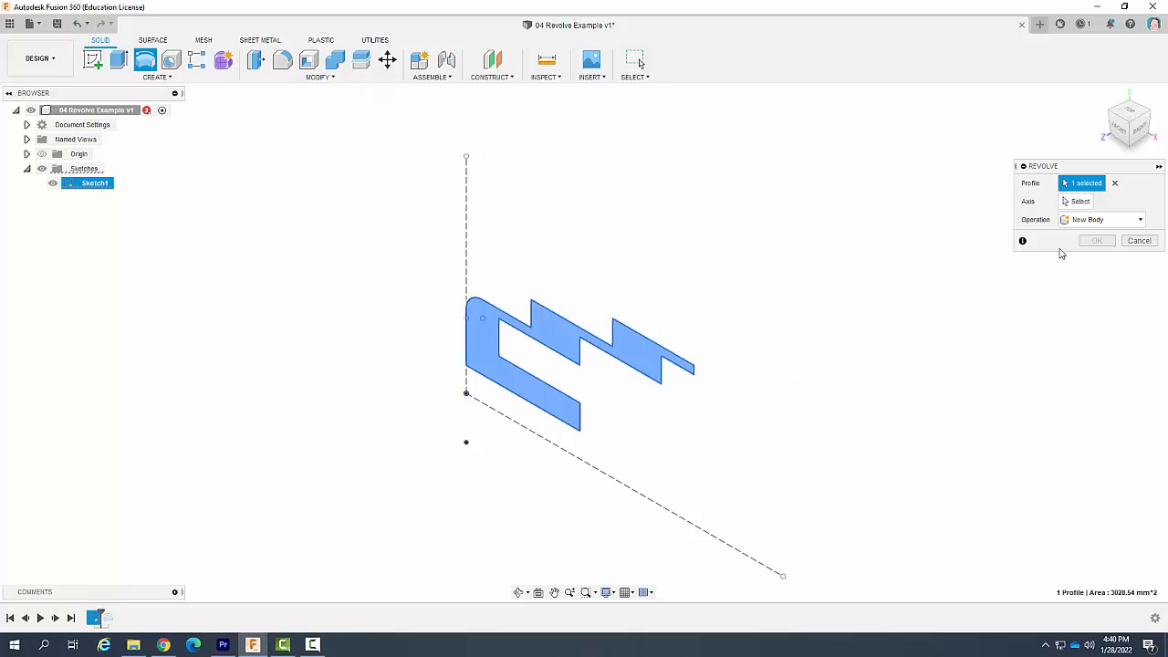
- Pick the diagonal dashed sketch line as axis and revolve 360° into a new body
left_click(1081, 201)
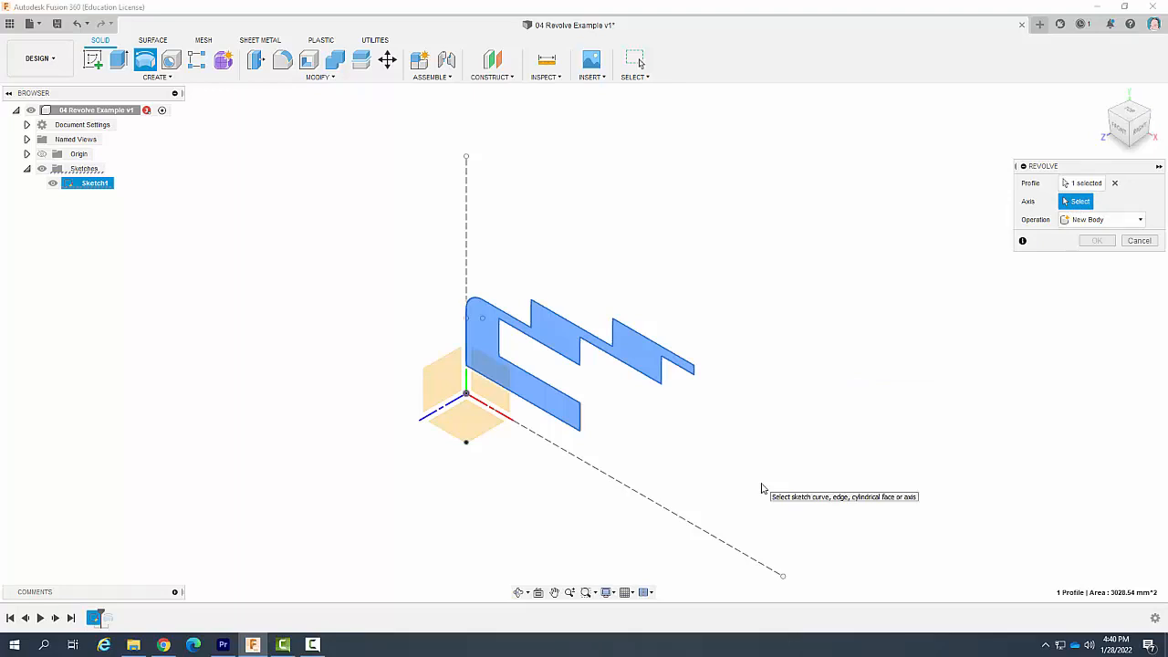
mouse_move(610, 482)
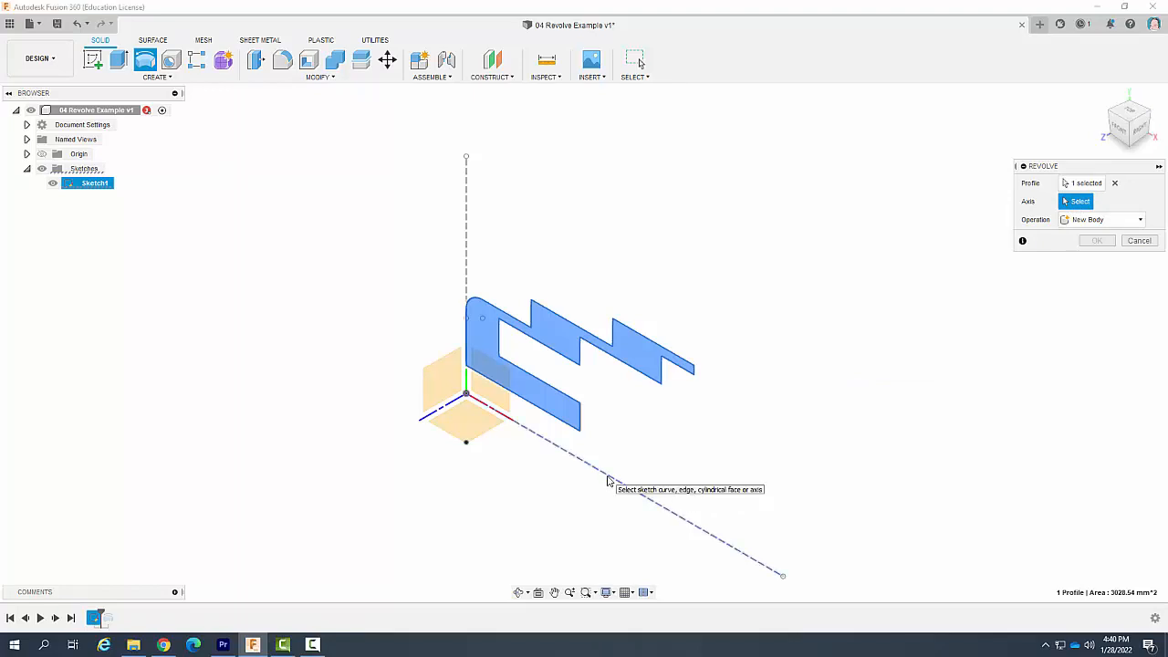
mouse_move(610, 482)
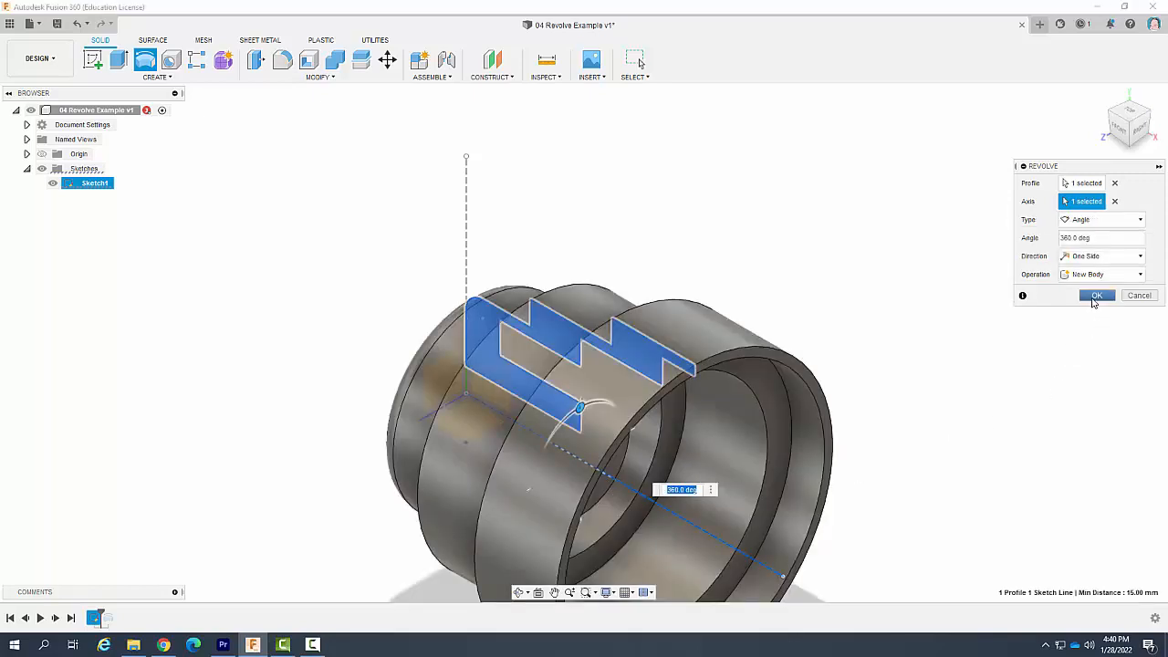
left_click(1095, 295)
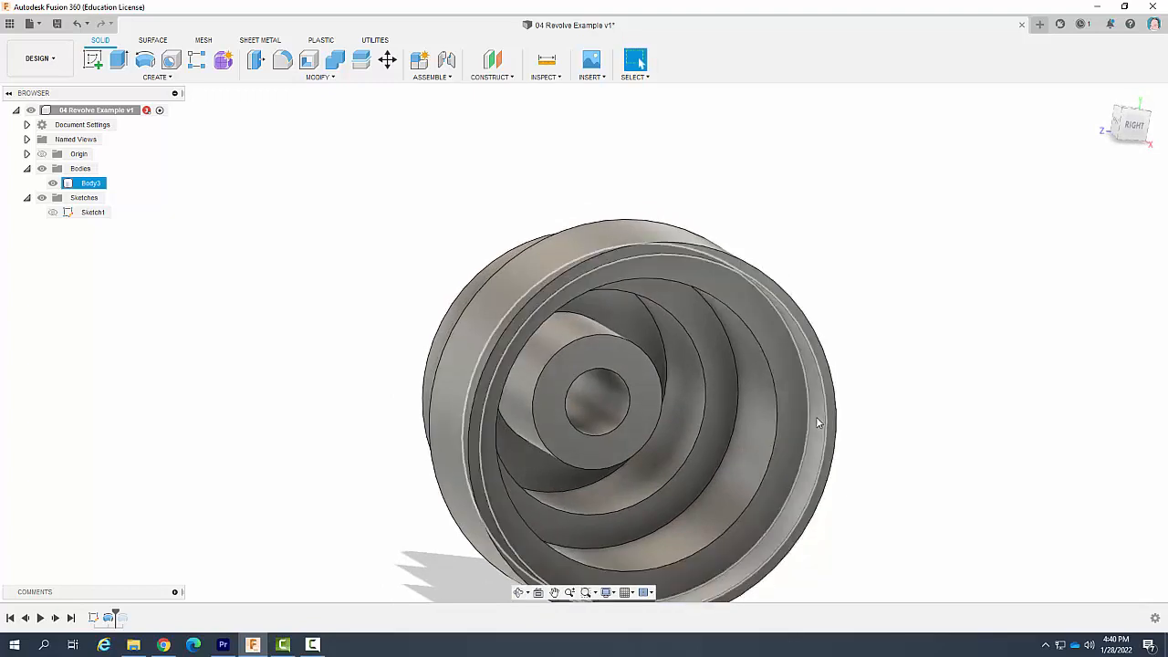
- Undo the full revolve, leaving only the zigzag sketch profile
left_click(76, 24)
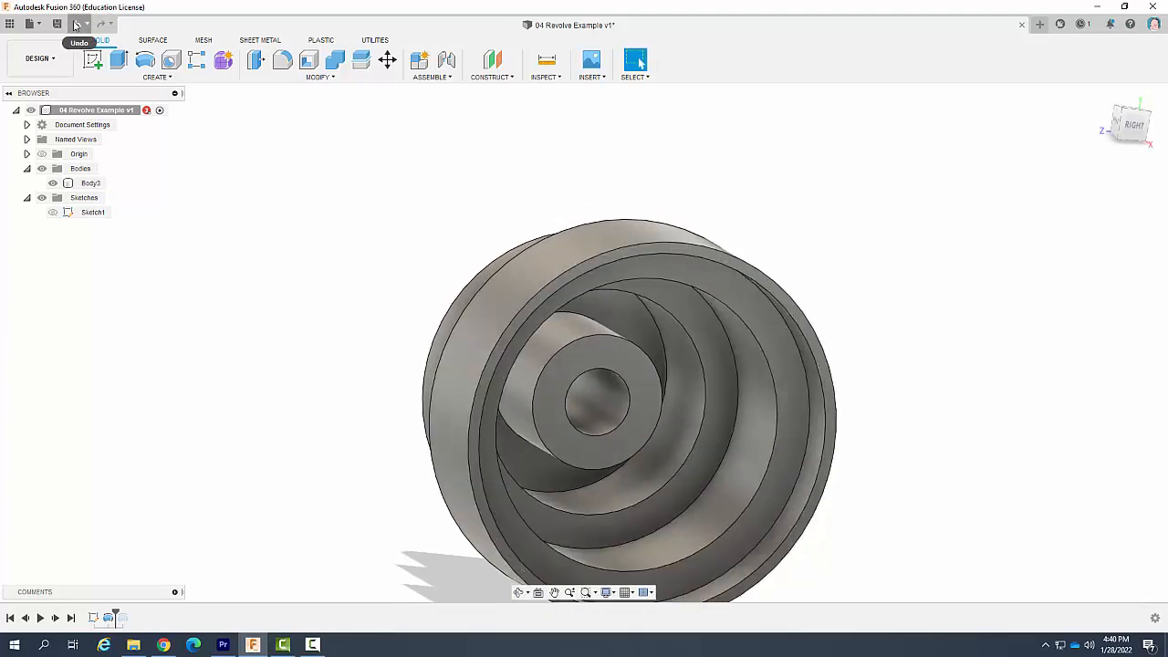
left_click(77, 24)
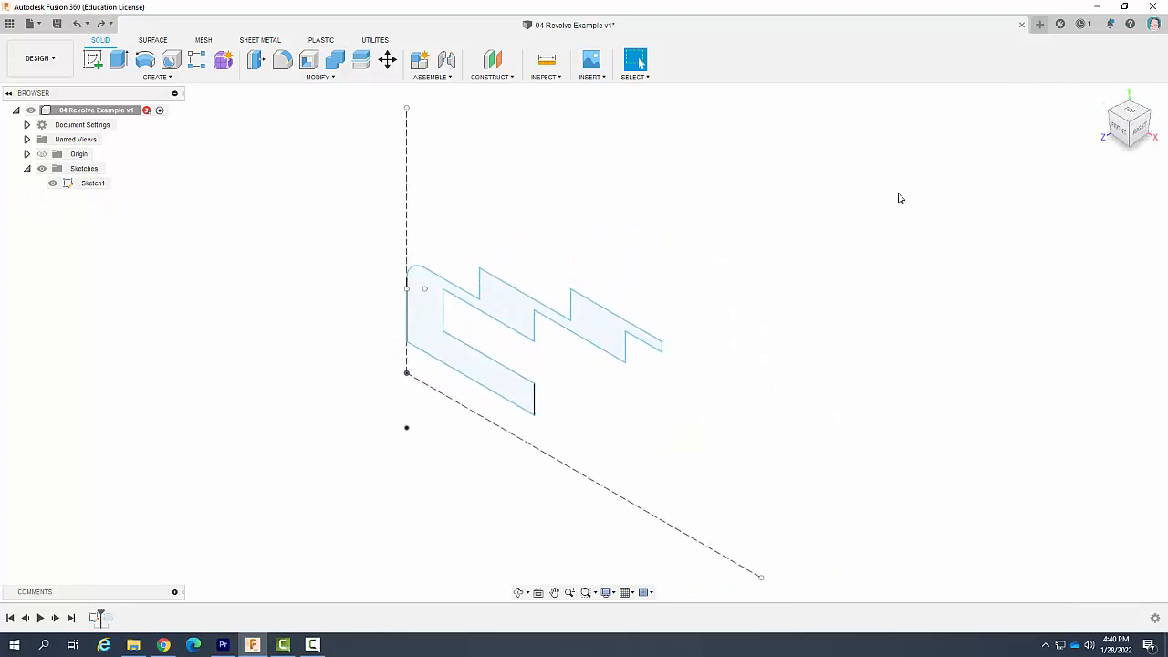
mouse_move(639, 387)
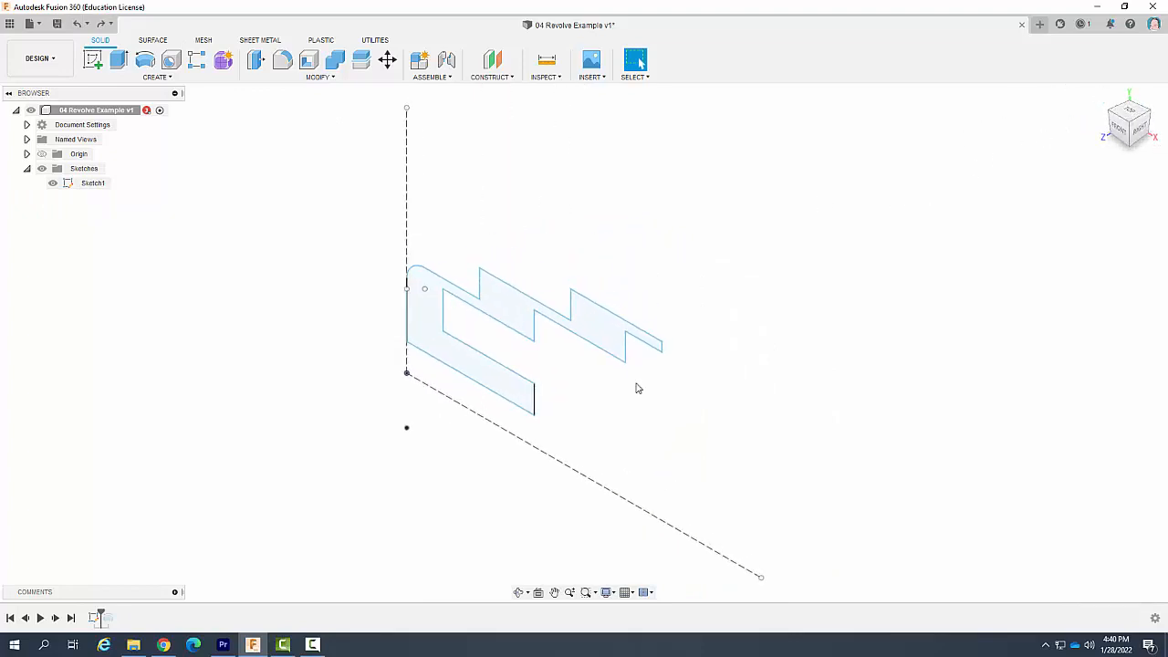
left_click(493, 429)
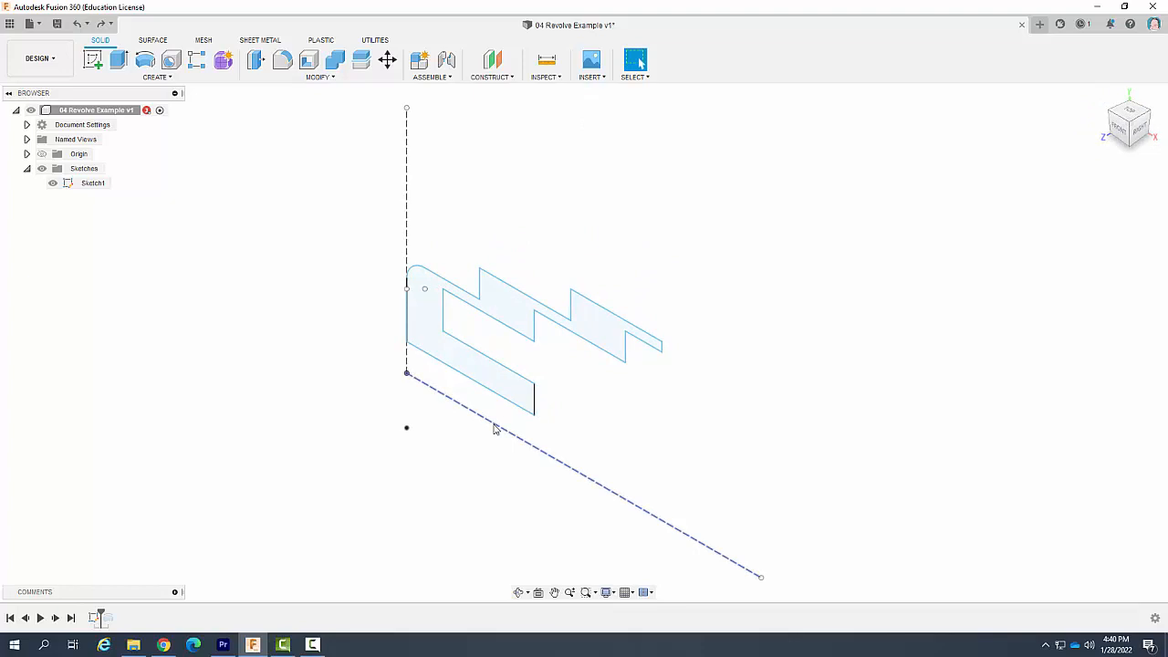
mouse_move(117, 59)
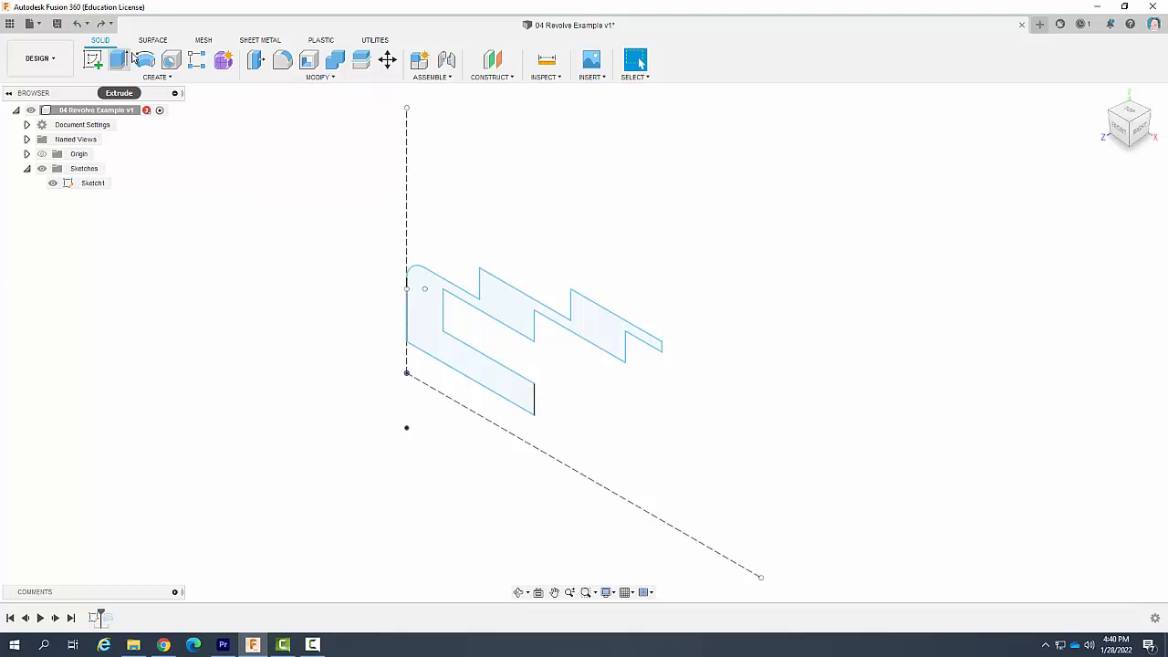
- Start a new Revolve and preview the vertical dashed line as its axis
left_click(146, 58)
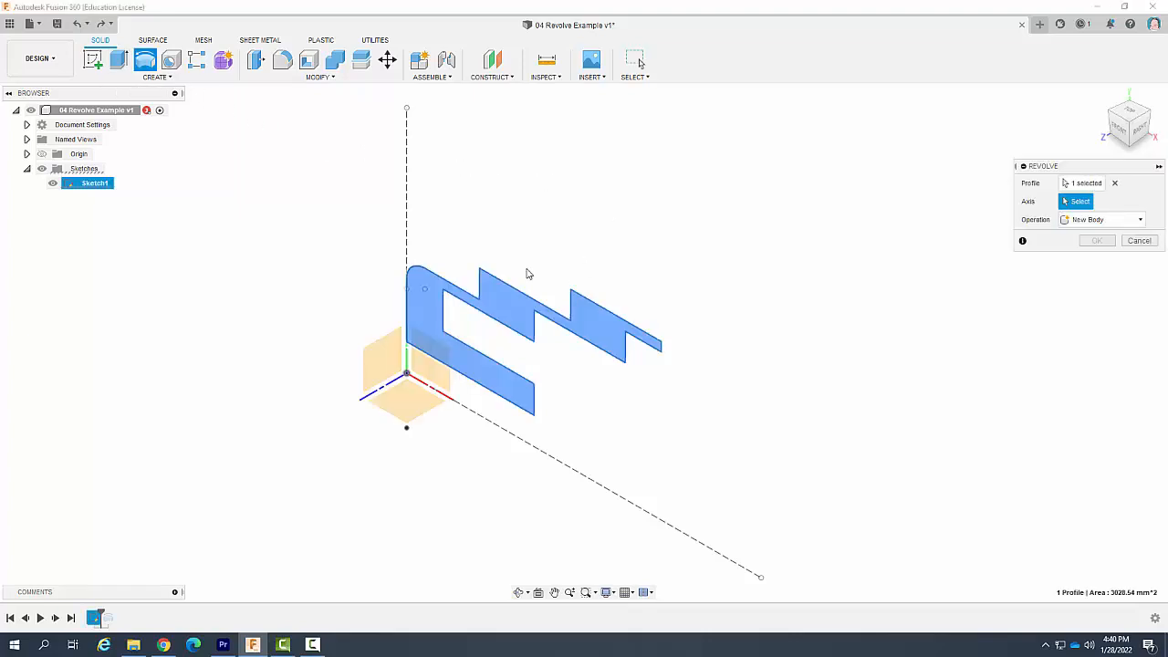
mouse_move(1037, 214)
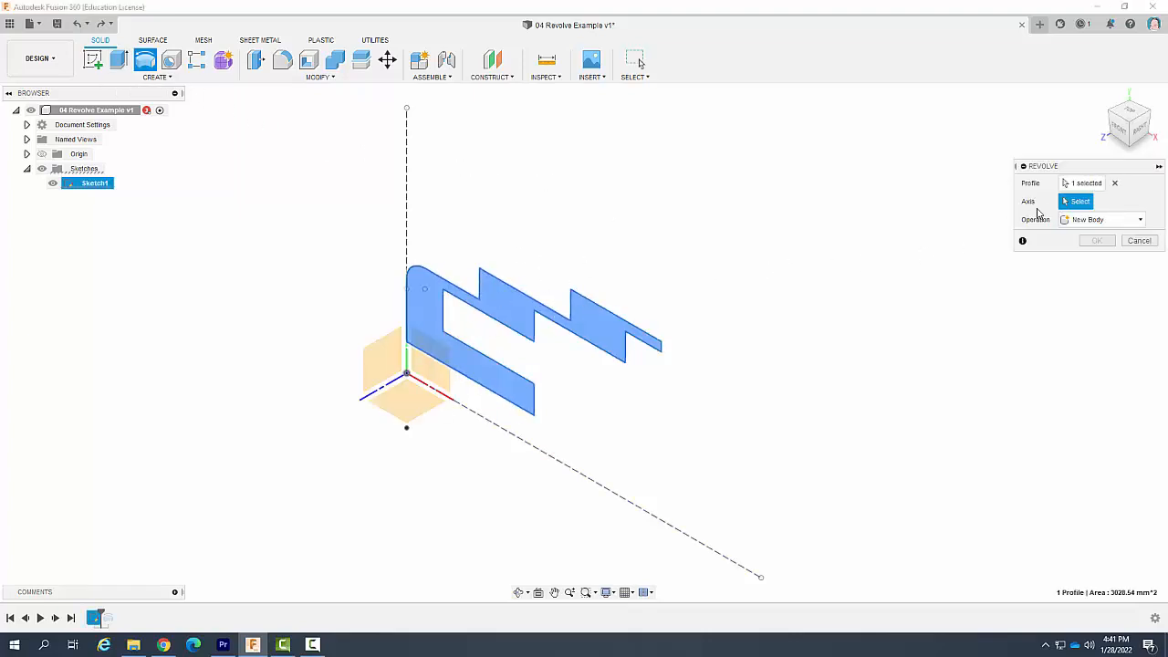
mouse_move(949, 230)
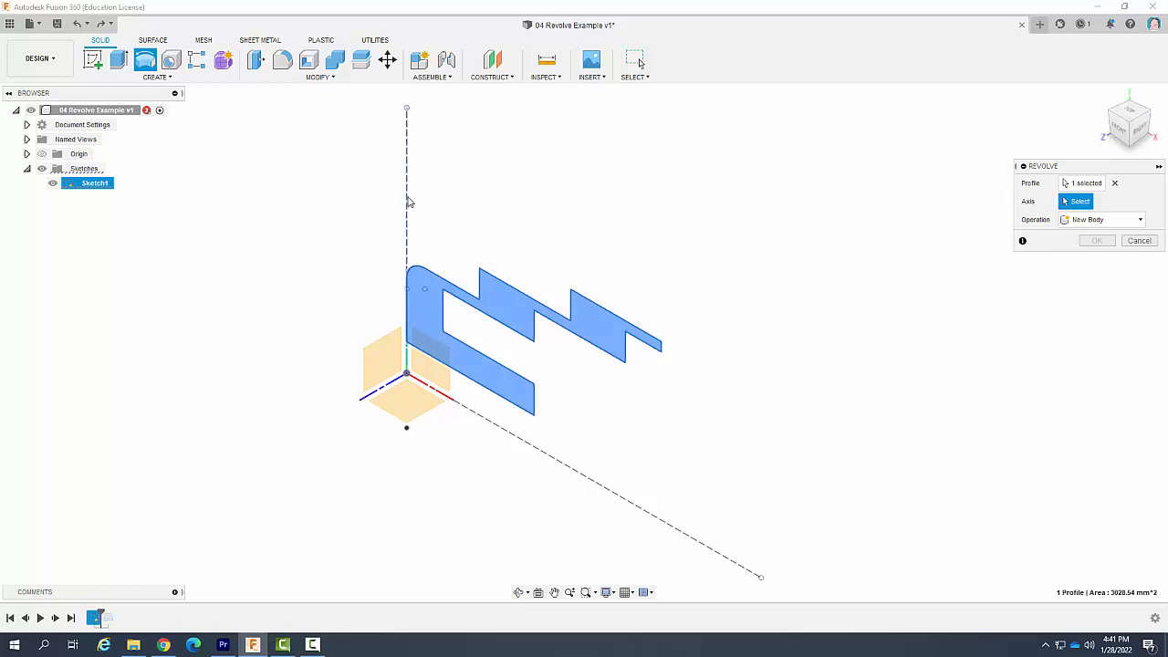
left_click(405, 182)
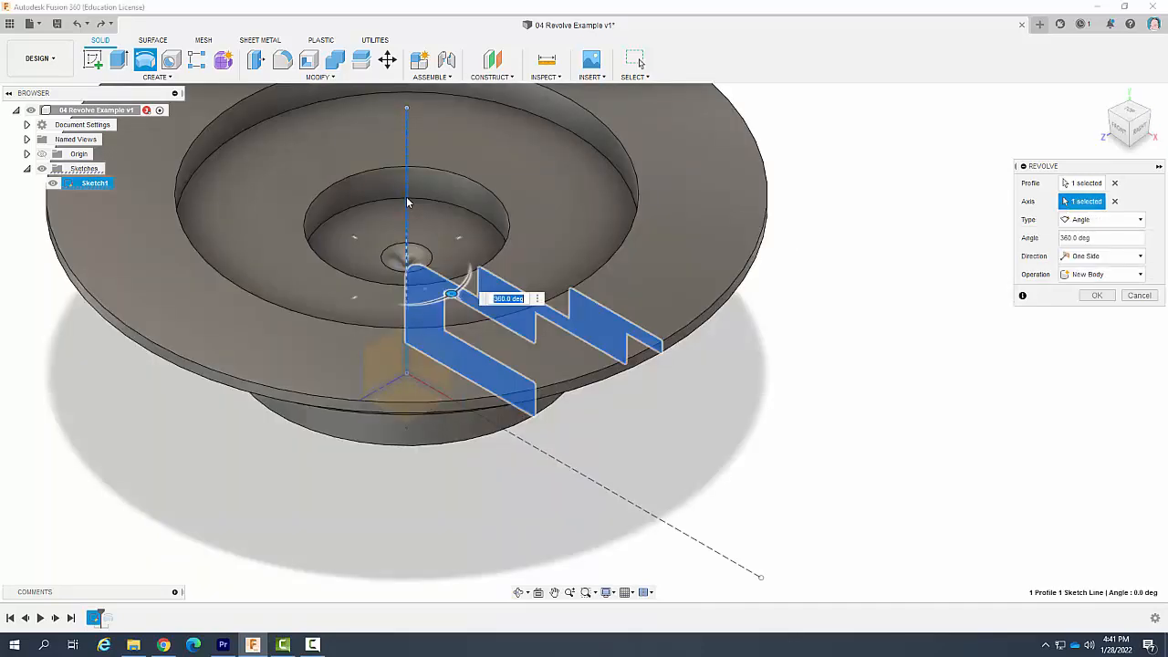
mouse_move(787, 592)
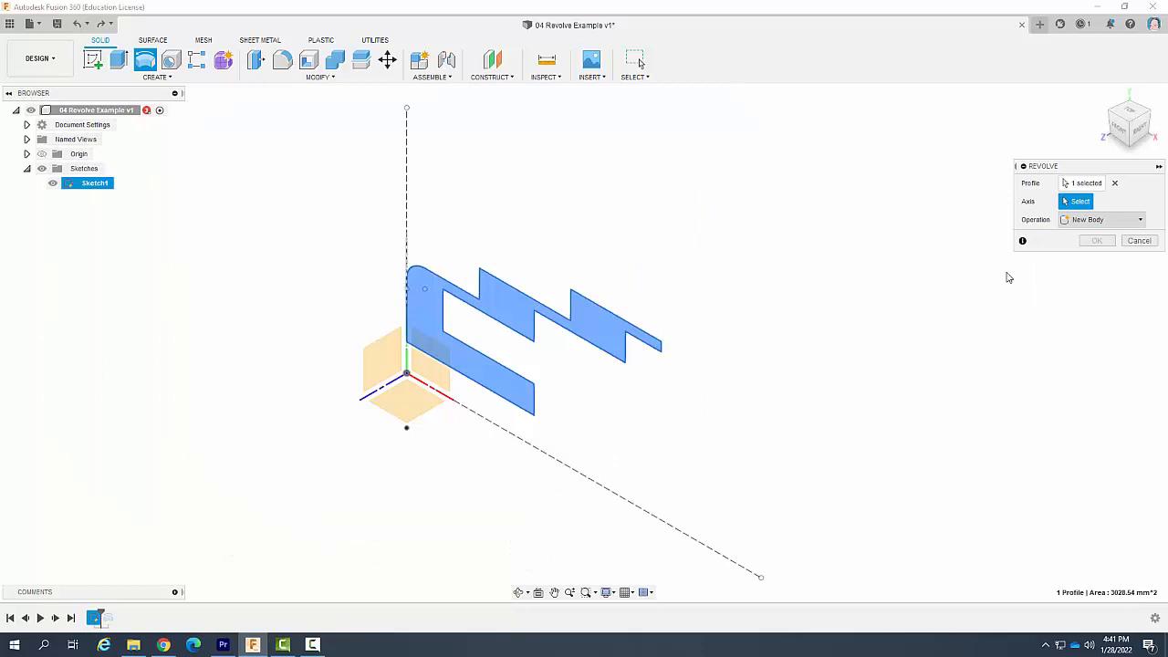
mouse_move(1021, 283)
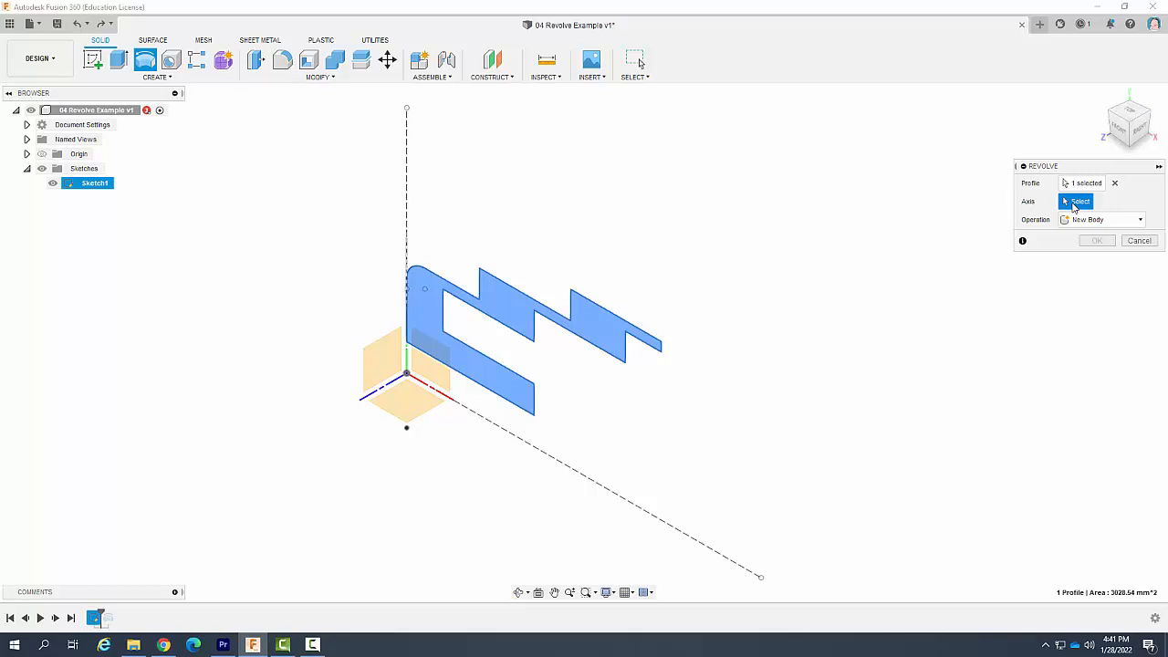
mouse_move(473, 416)
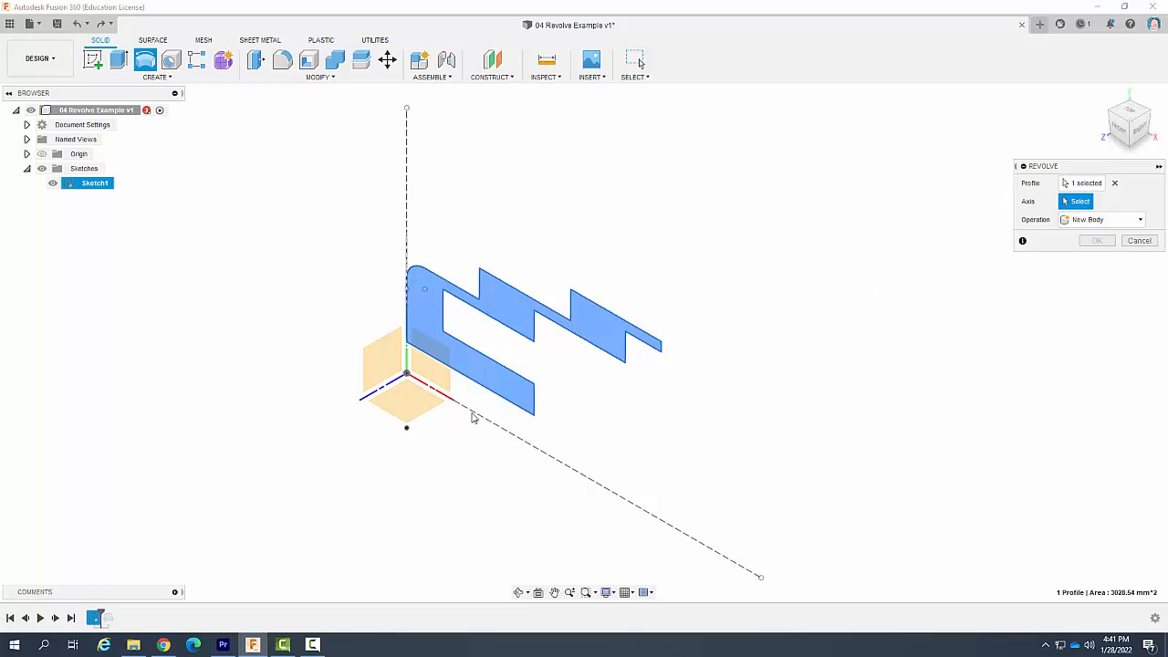
mouse_move(478, 387)
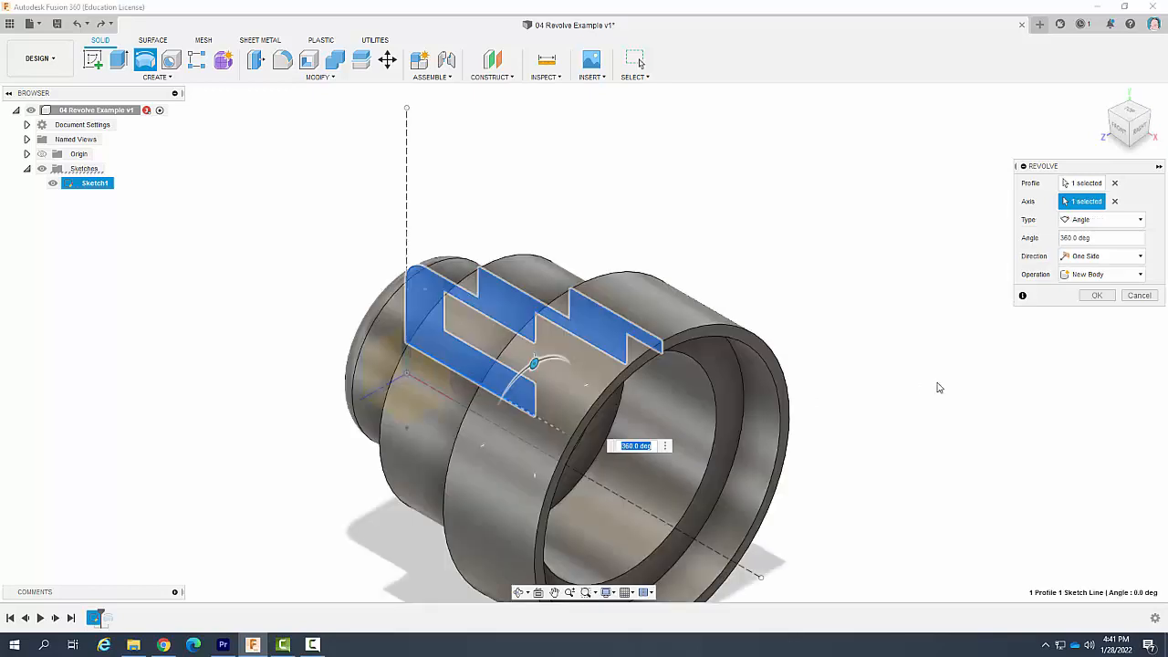
mouse_move(923, 405)
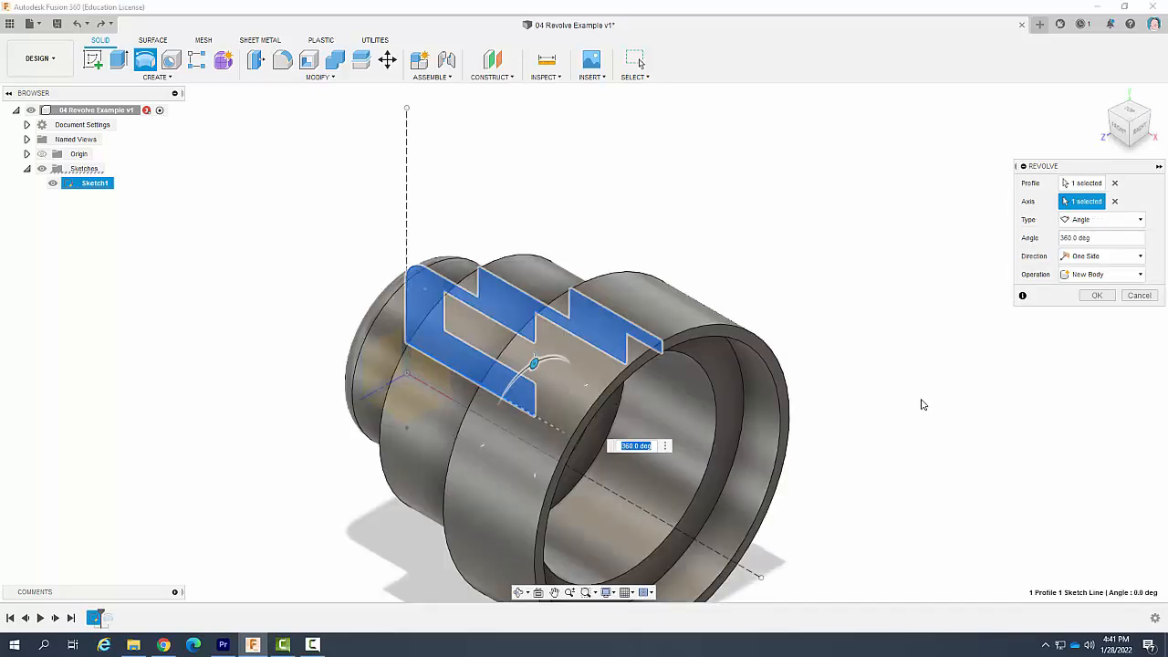
- Clear the chosen axis from the revolve, leaving the profile awaiting an axis
left_click(1115, 201)
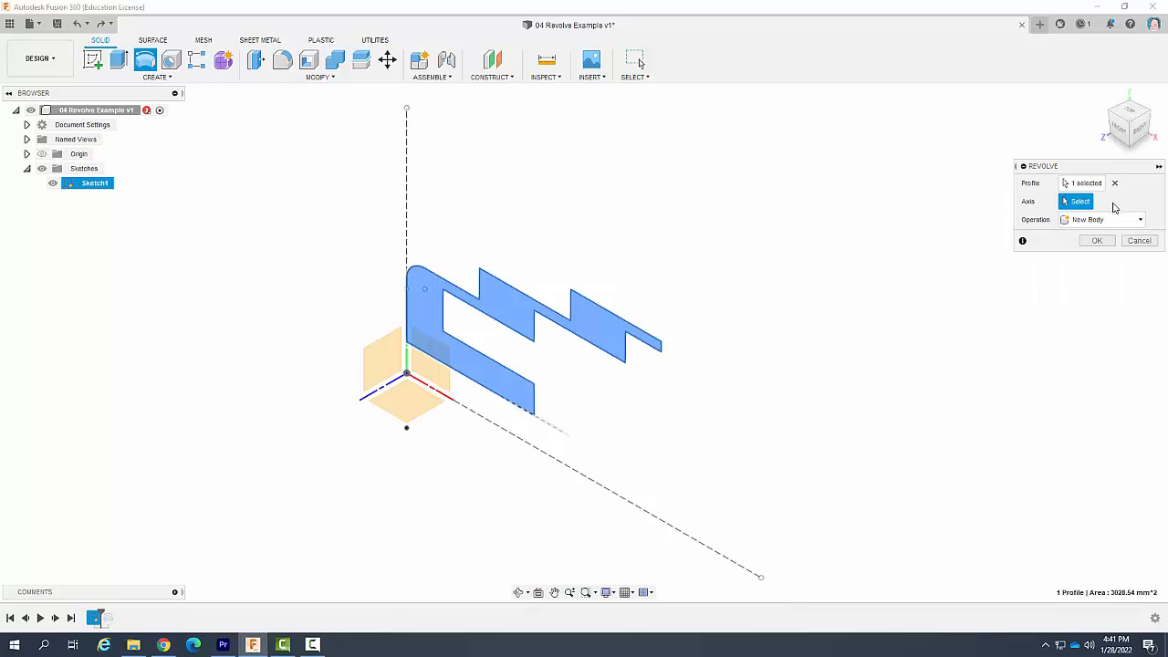
mouse_move(664, 351)
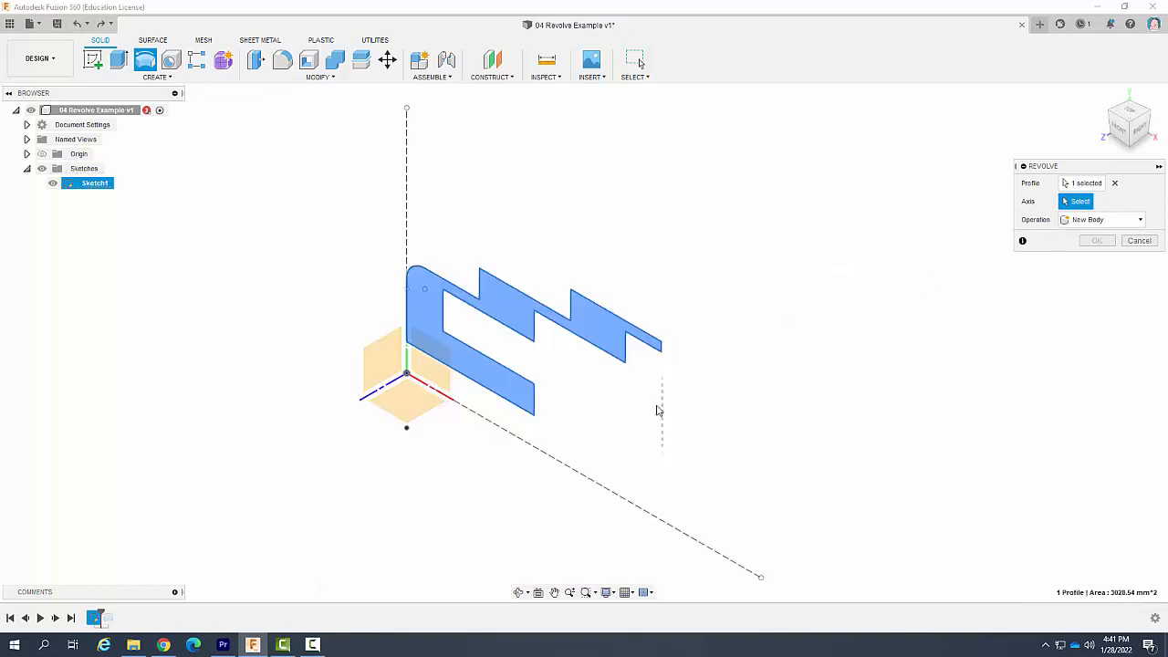
mouse_move(570, 457)
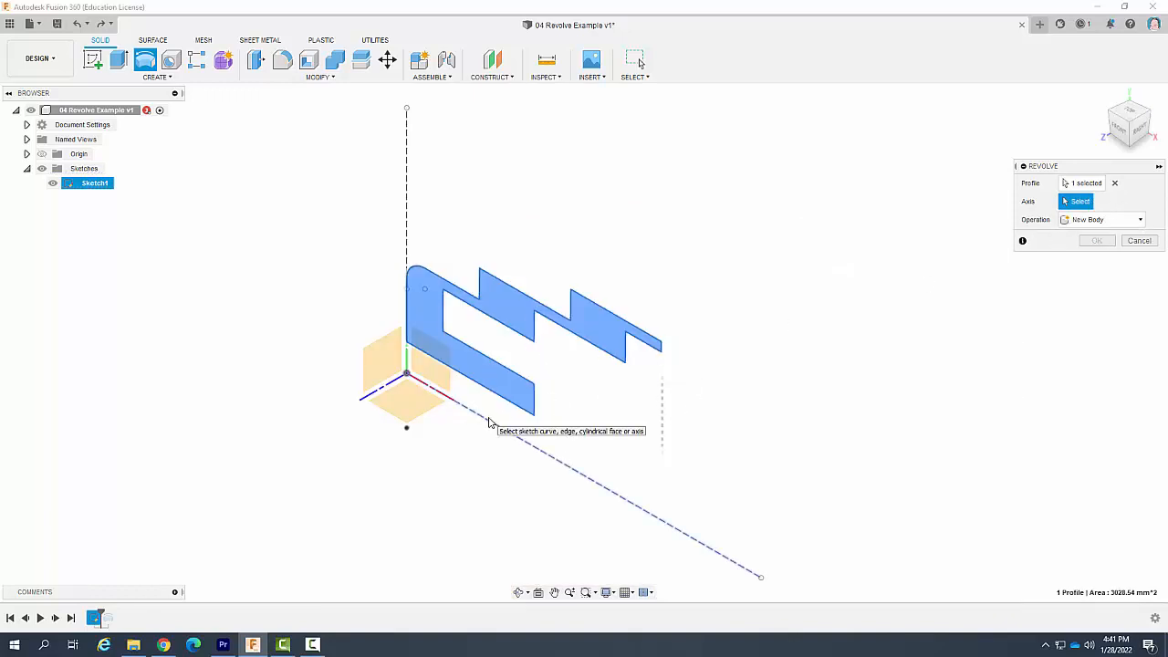
mouse_move(520, 435)
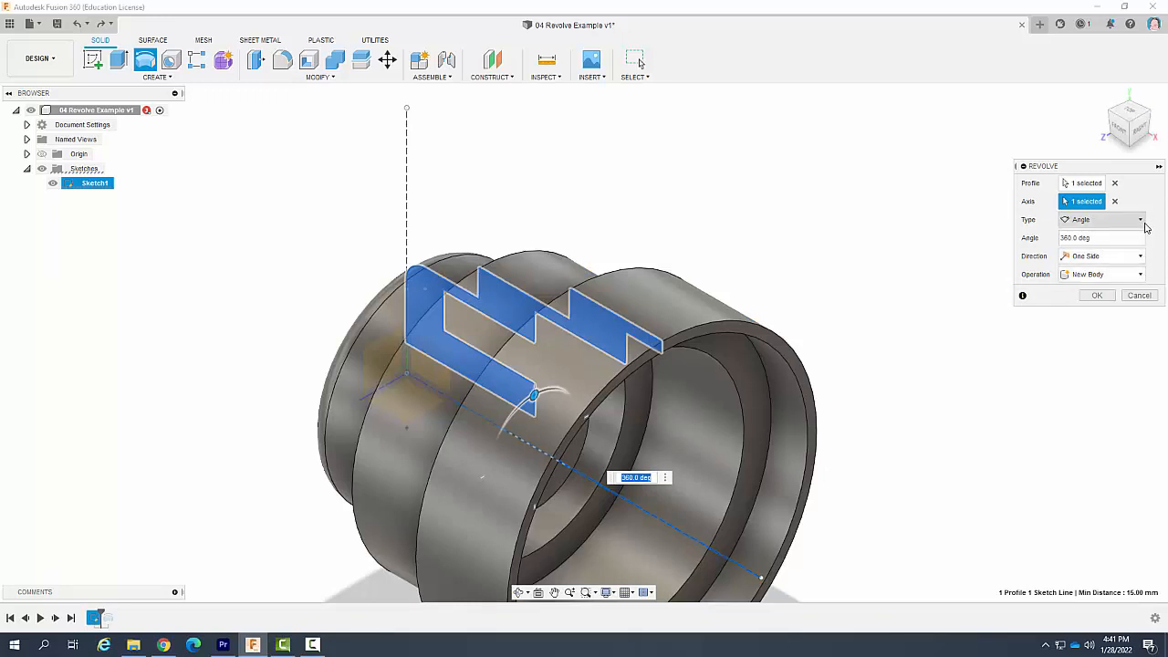
- Keep Type at Angle and replace the revolve angle with 270 deg
left_click(1139, 219)
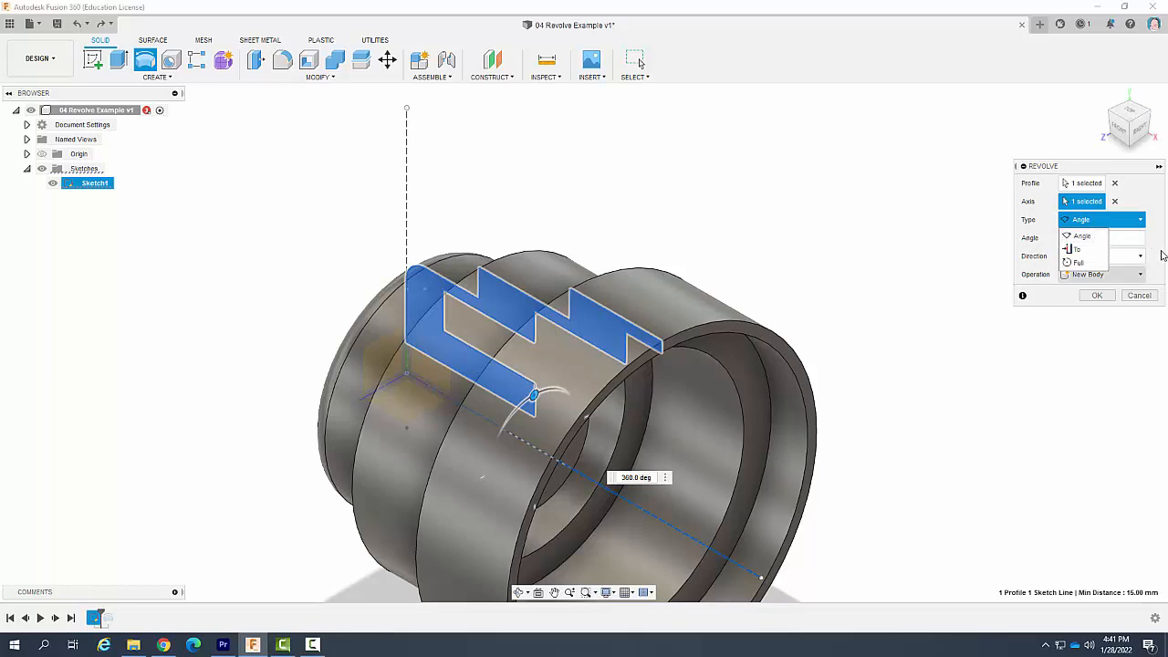
left_click(1081, 220)
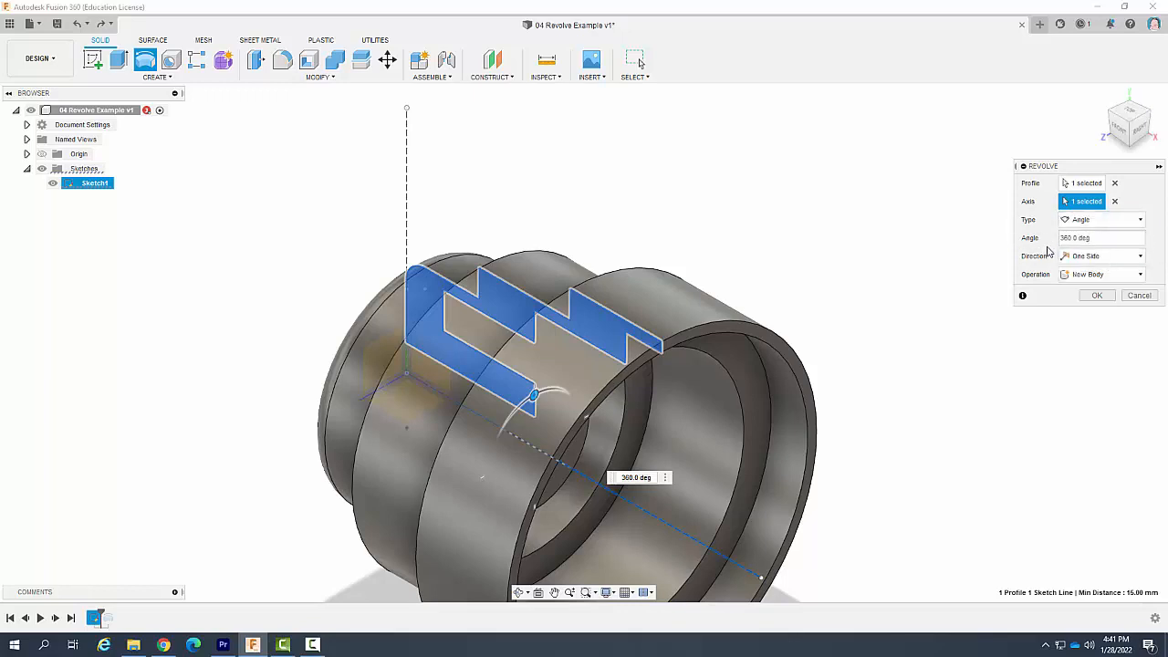
left_click(1099, 238)
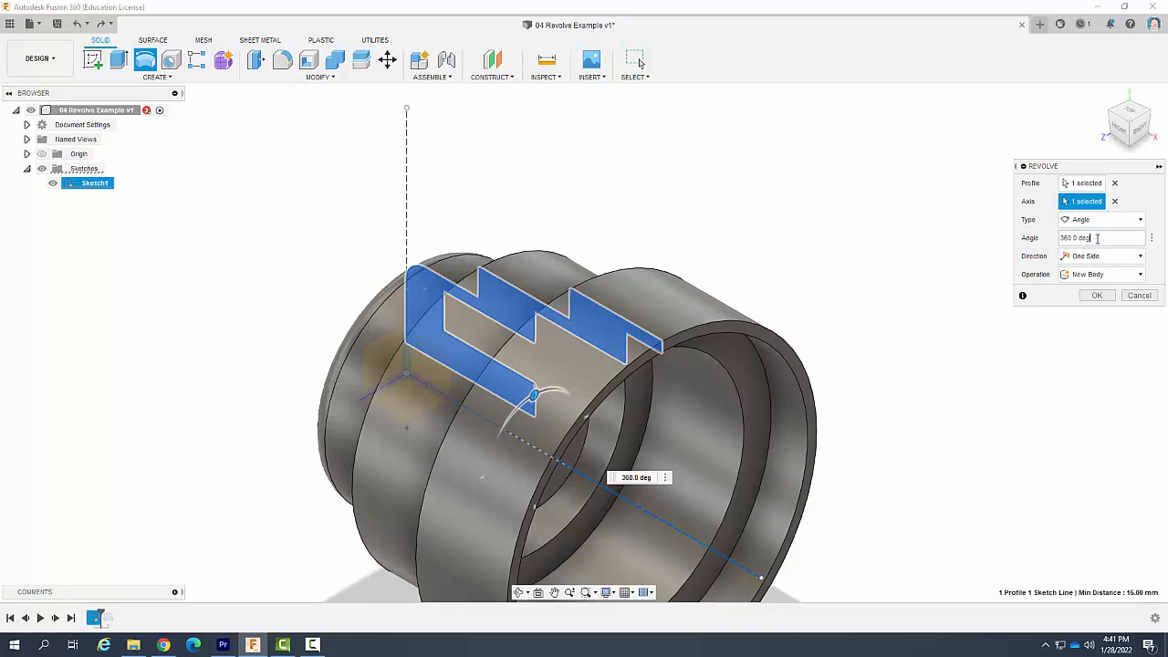
triple_click(1086, 238)
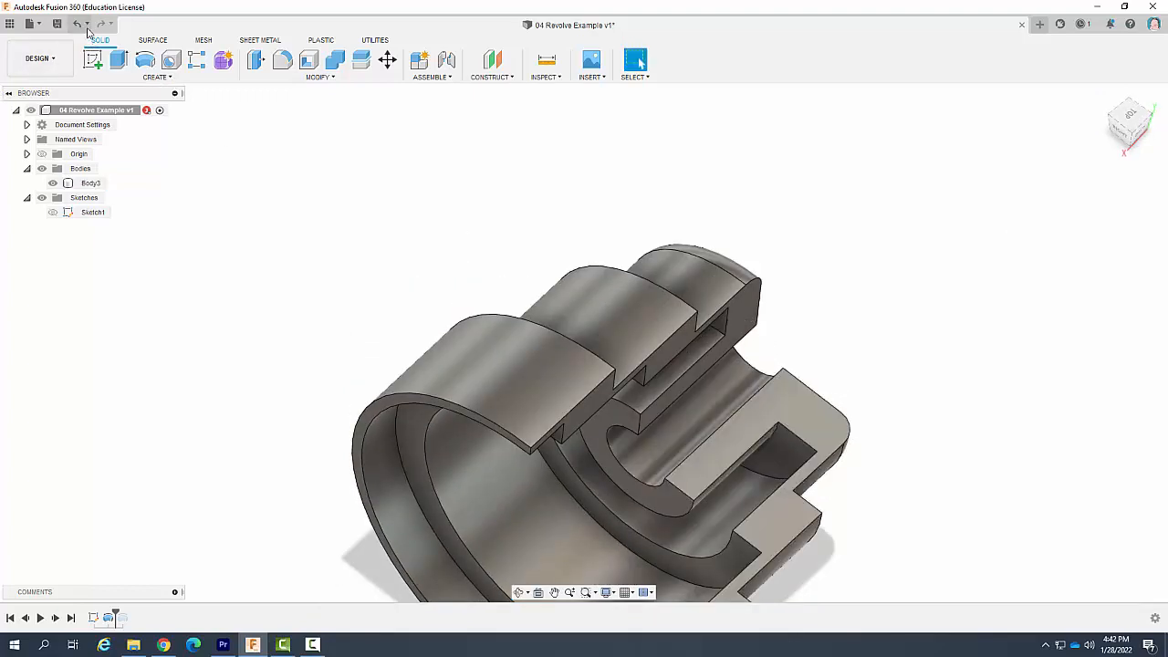
- Undo the 270° body and restart Revolve on the same profile and axis
left_click(77, 24)
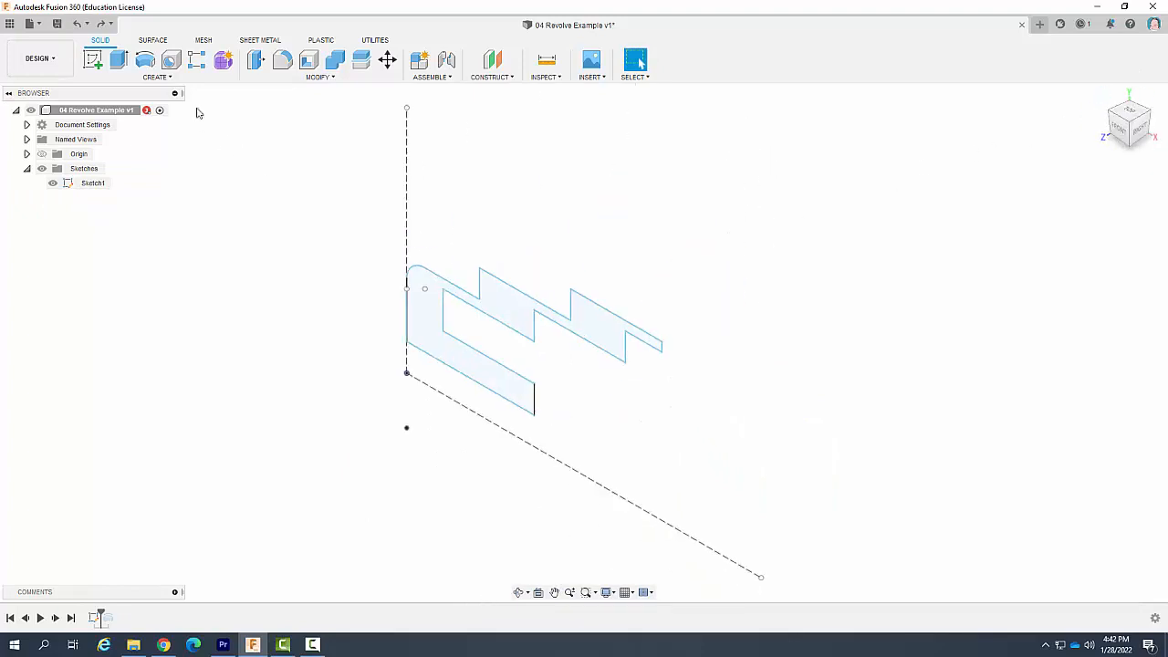
left_click(117, 58)
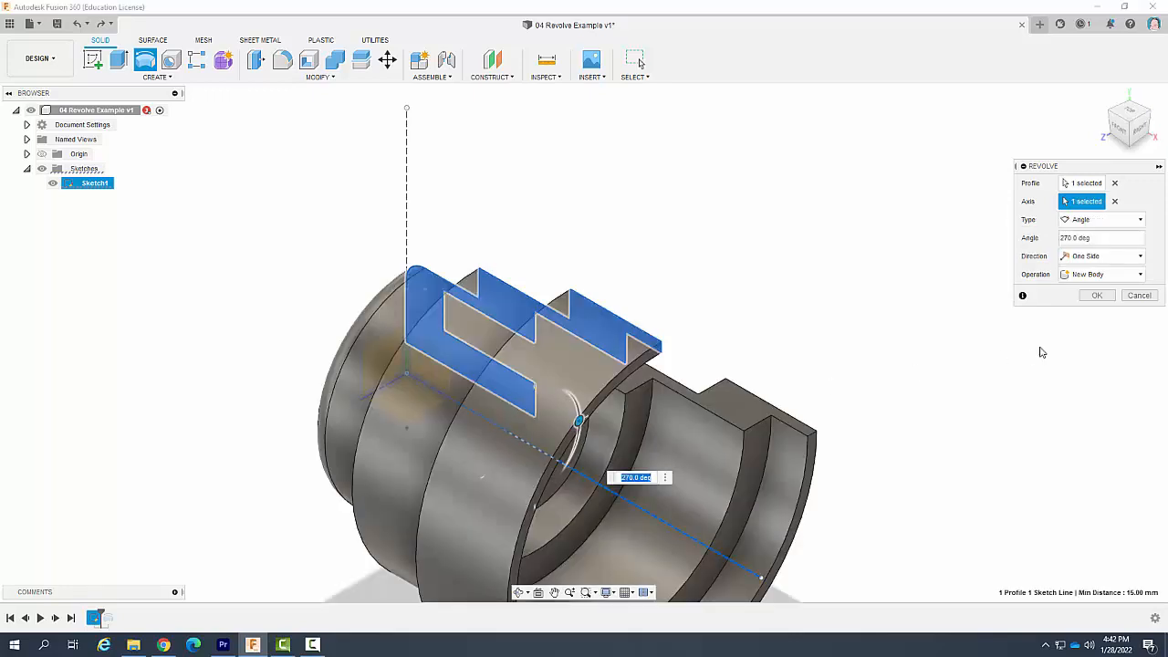
left_click(1099, 237)
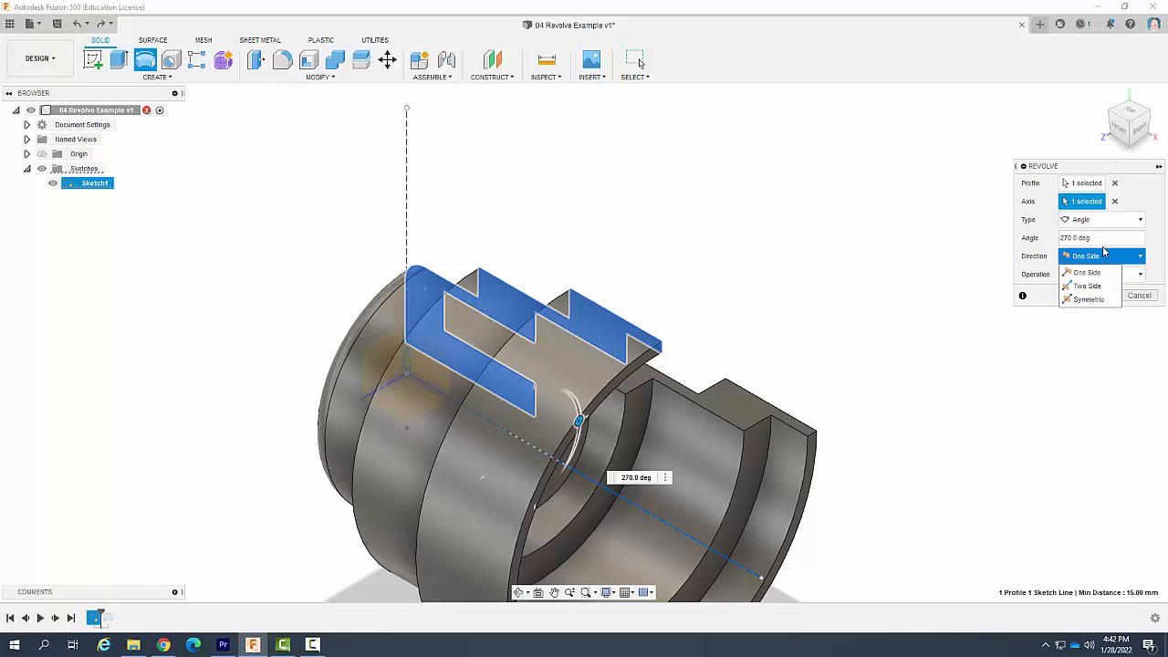
- Keep Direction at One Side for a 45° revolve
left_click(1086, 272)
type("45")
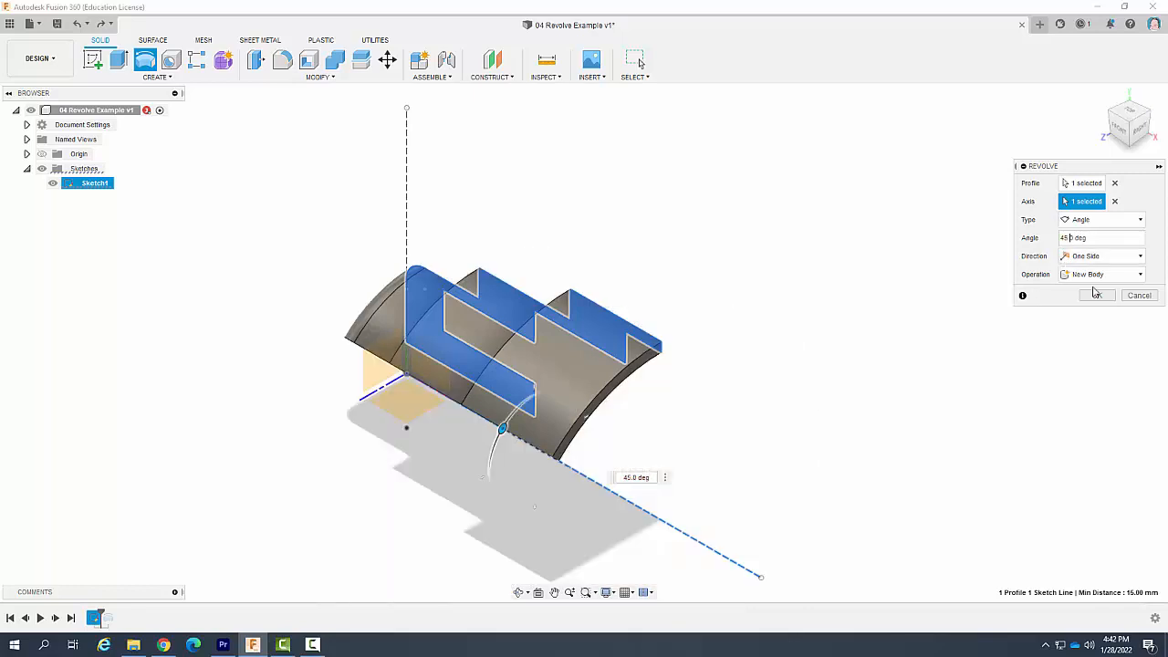
mouse_move(667, 345)
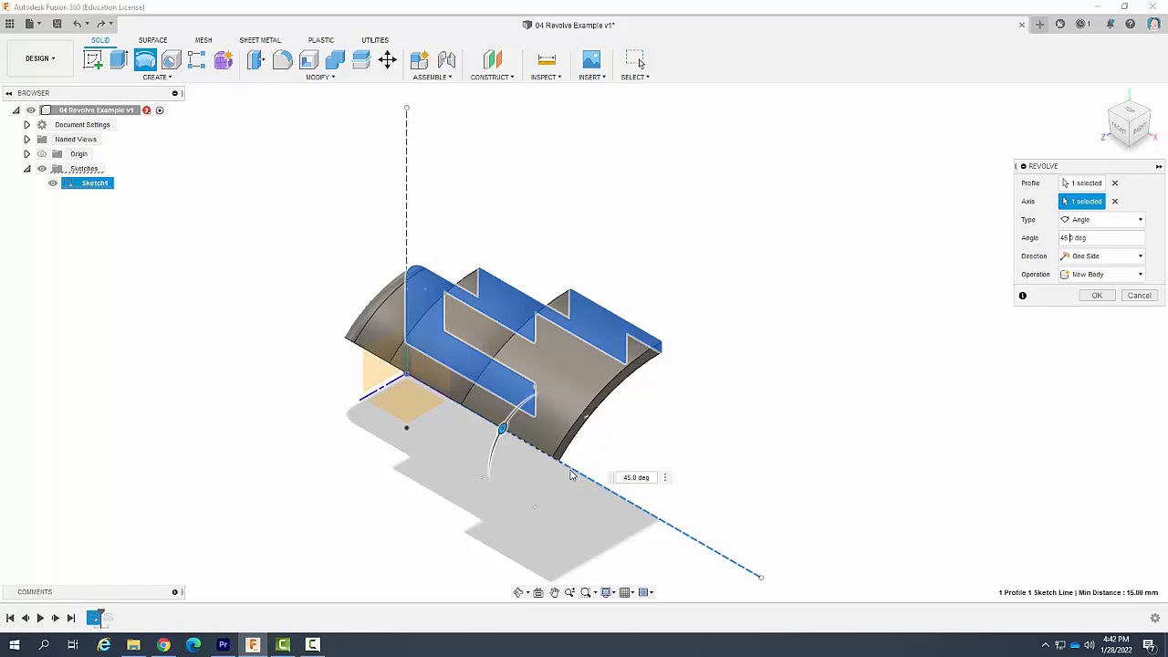
mouse_move(672, 361)
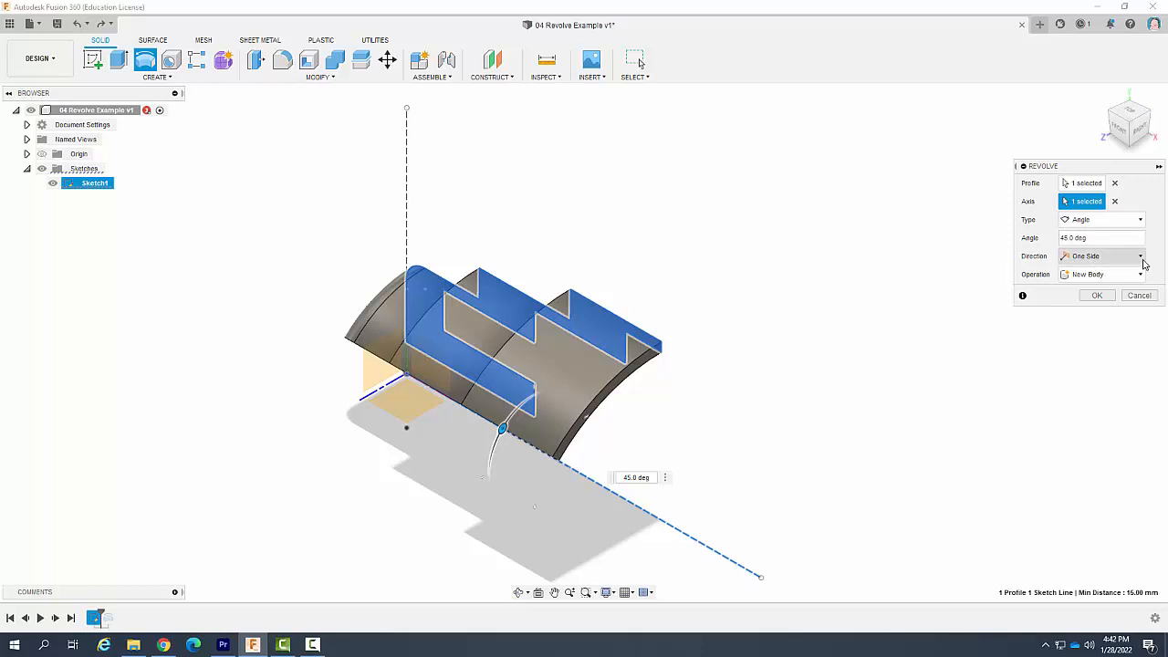
- Set the revolve Direction to Symmetric about the profile
left_click(1139, 256)
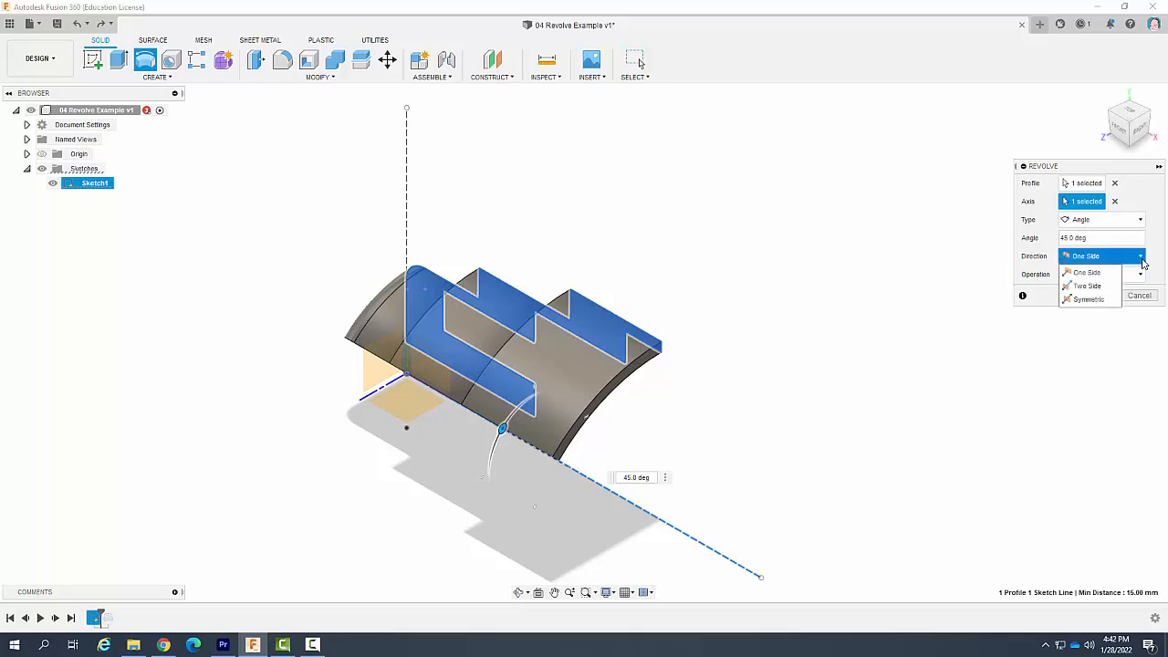
mouse_move(1086, 300)
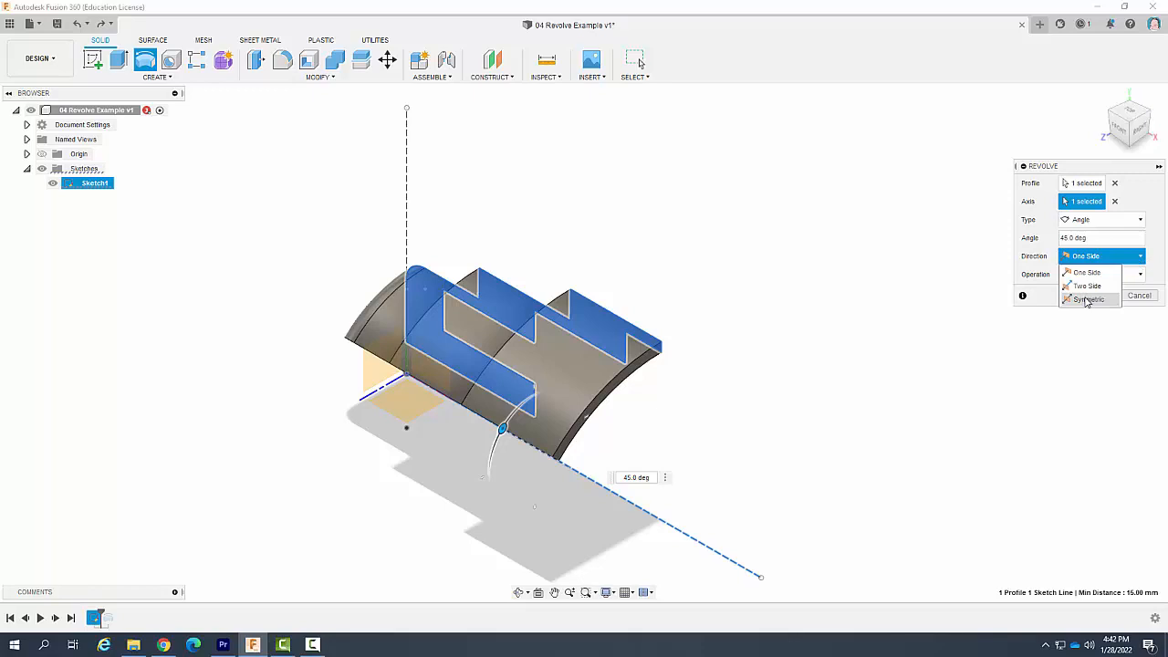
left_click(1088, 300)
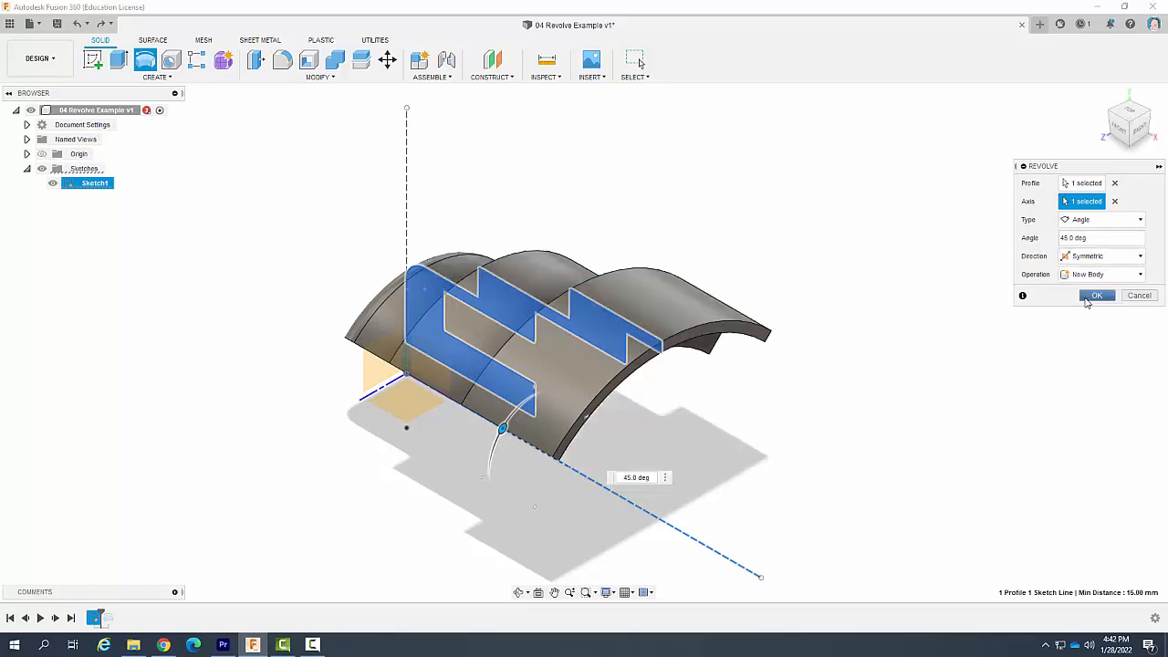
mouse_move(557, 428)
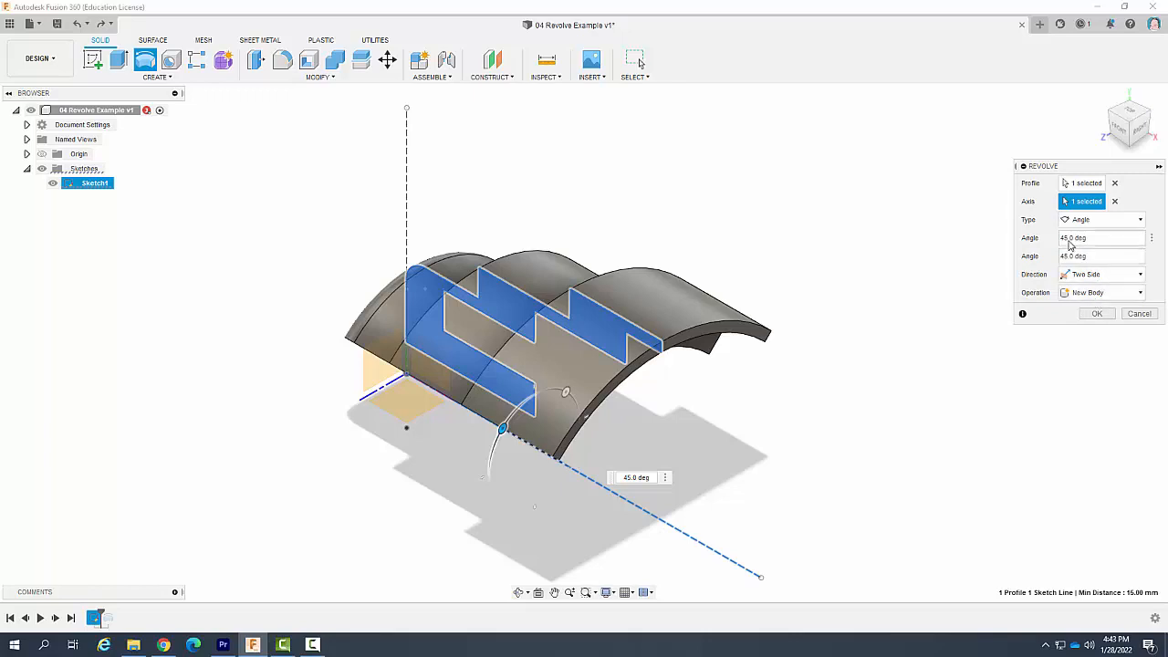
- Set two-sided angles of 45 deg and 90 deg
triple_click(1095, 238)
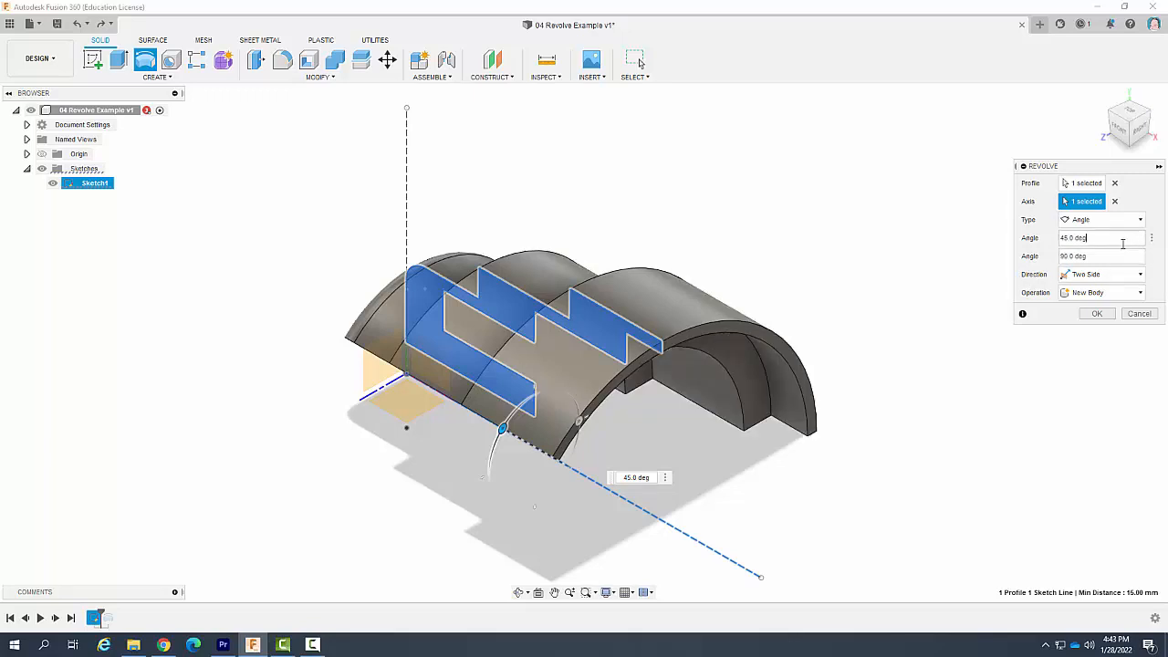
left_click(1095, 314)
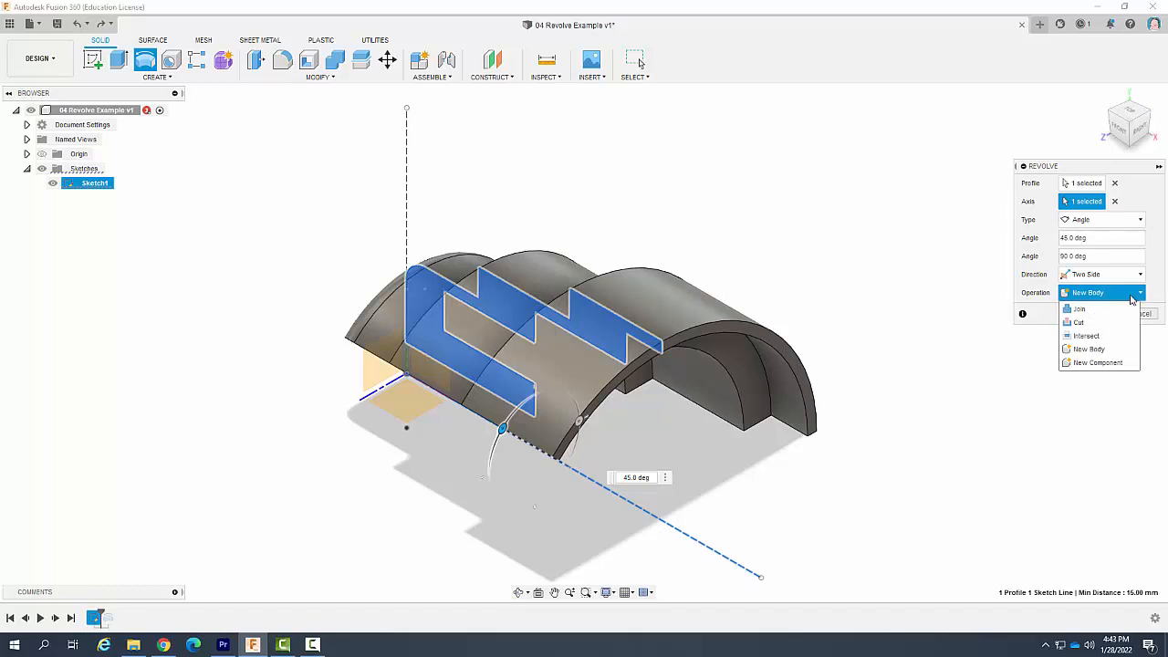
mouse_move(1105, 299)
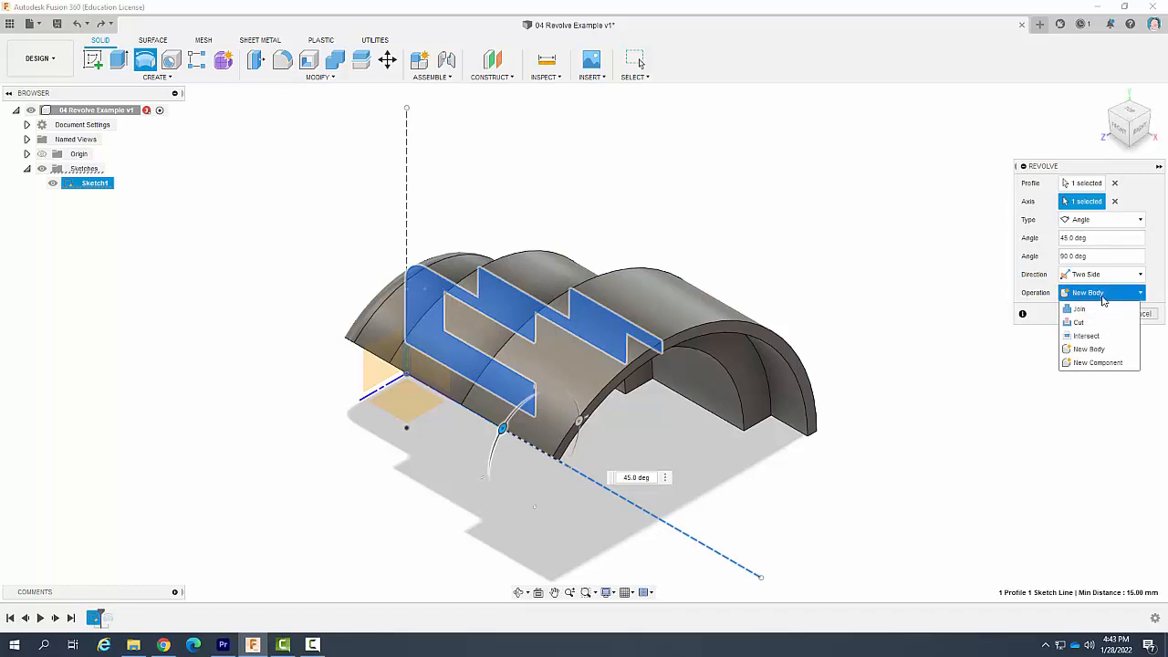
mouse_move(1081, 308)
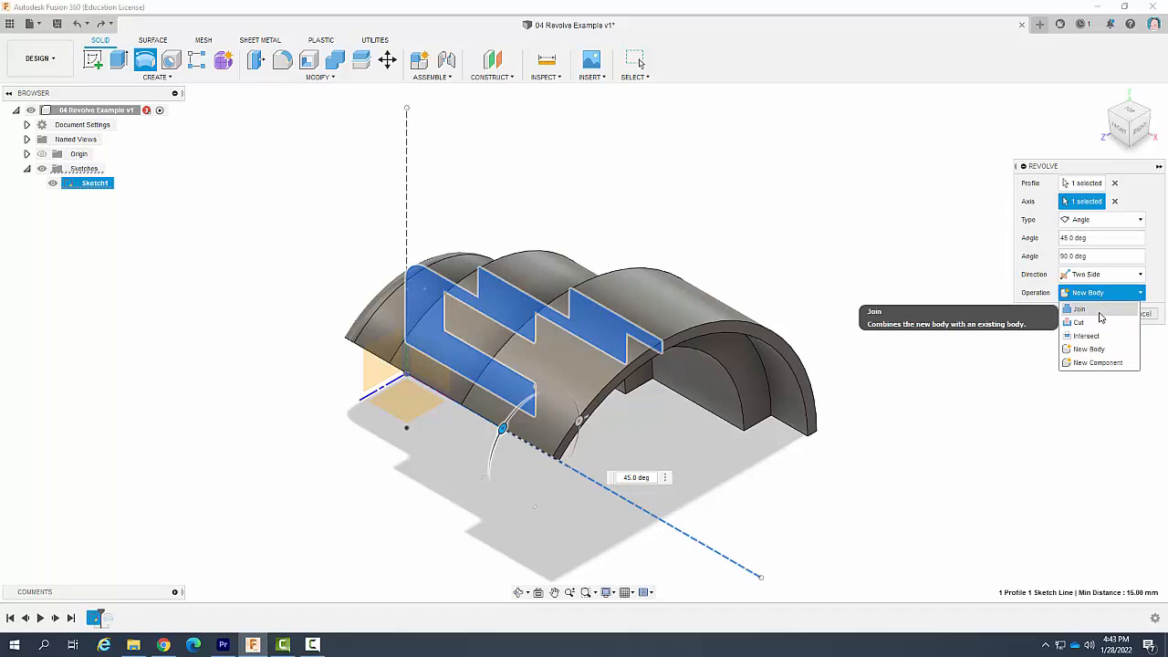
mouse_move(1099, 382)
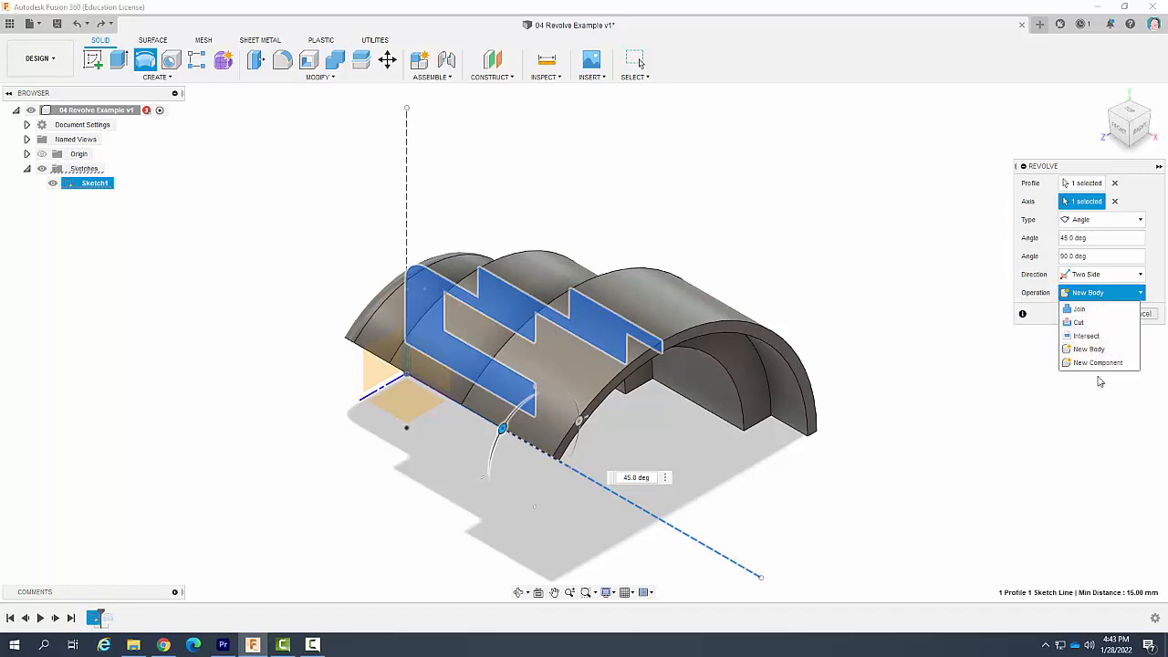
- Keep Operation at New Body and confirm the two-sided revolve
left_click(1088, 348)
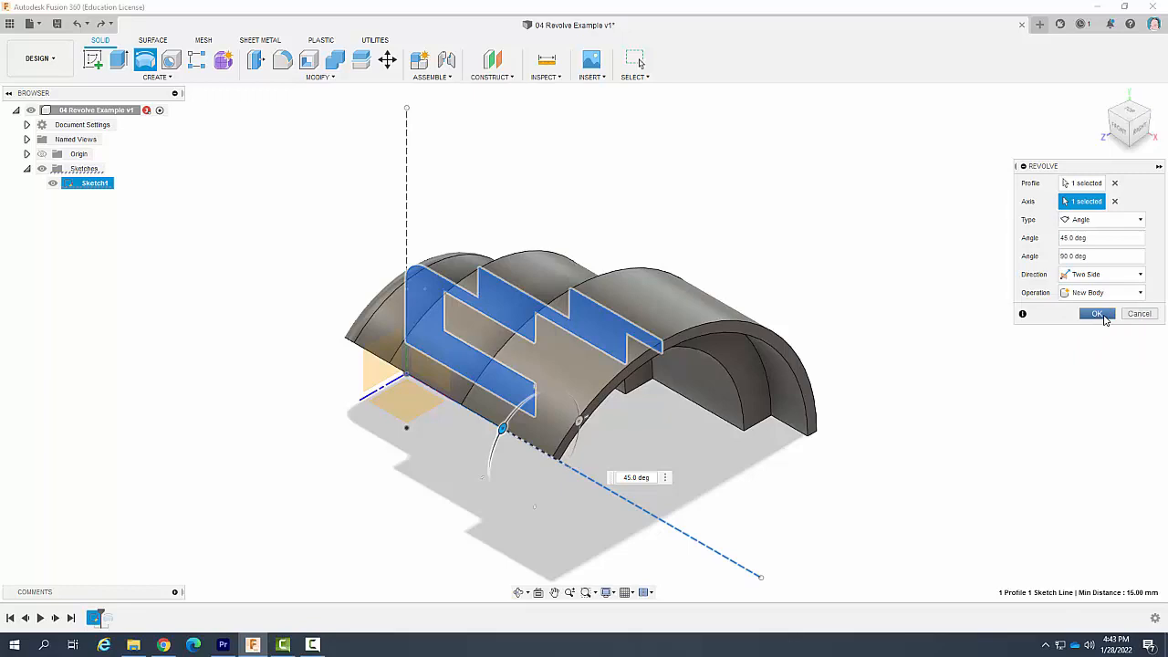
left_click(1095, 314)
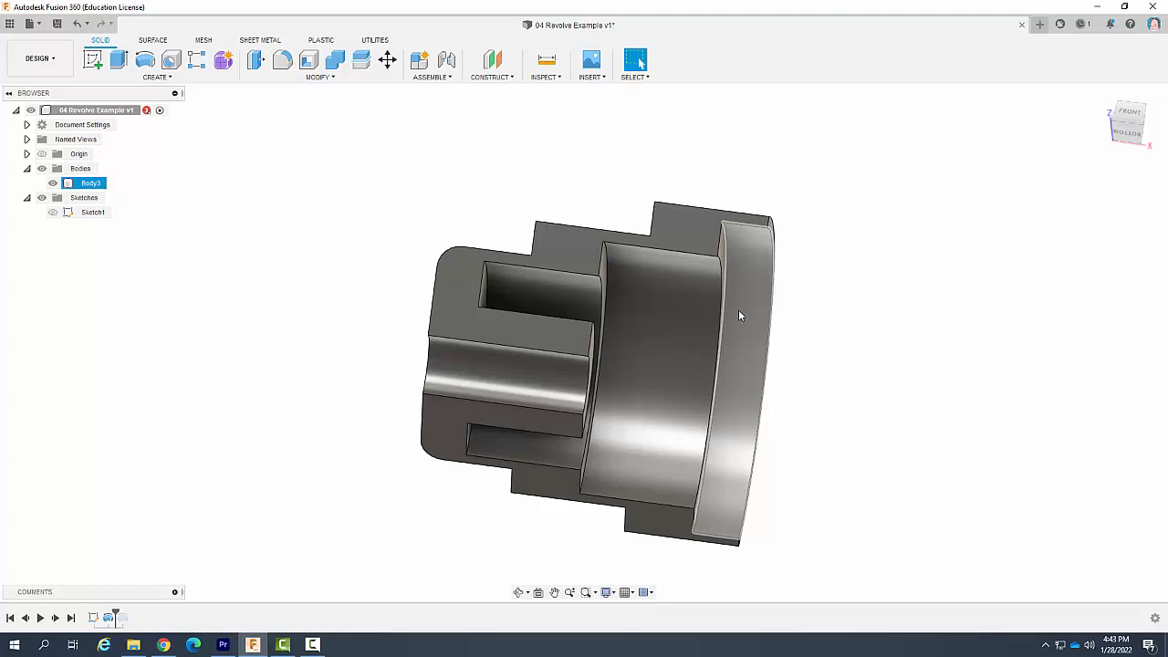
mouse_move(737, 316)
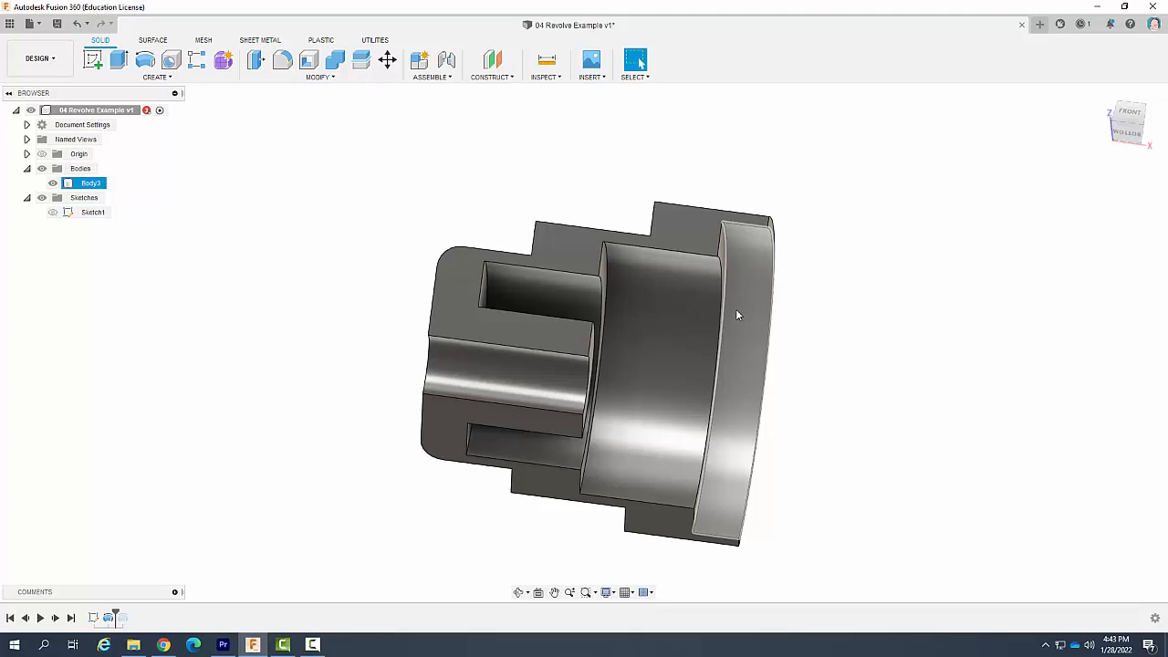
left_click(143, 212)
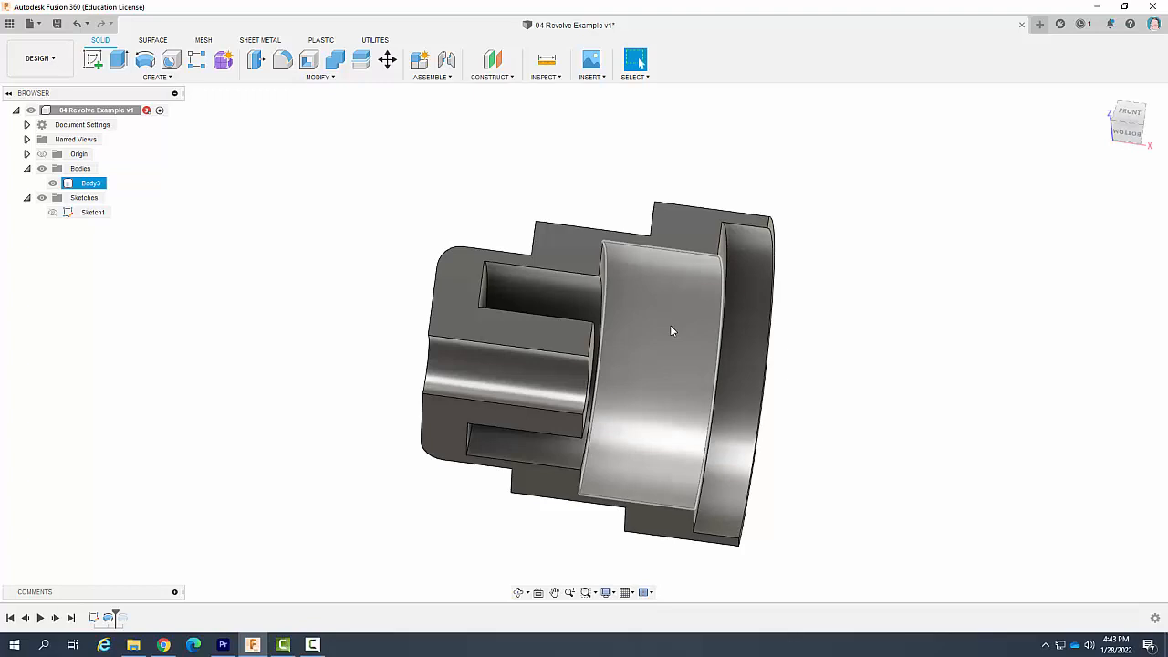
left_click(811, 304)
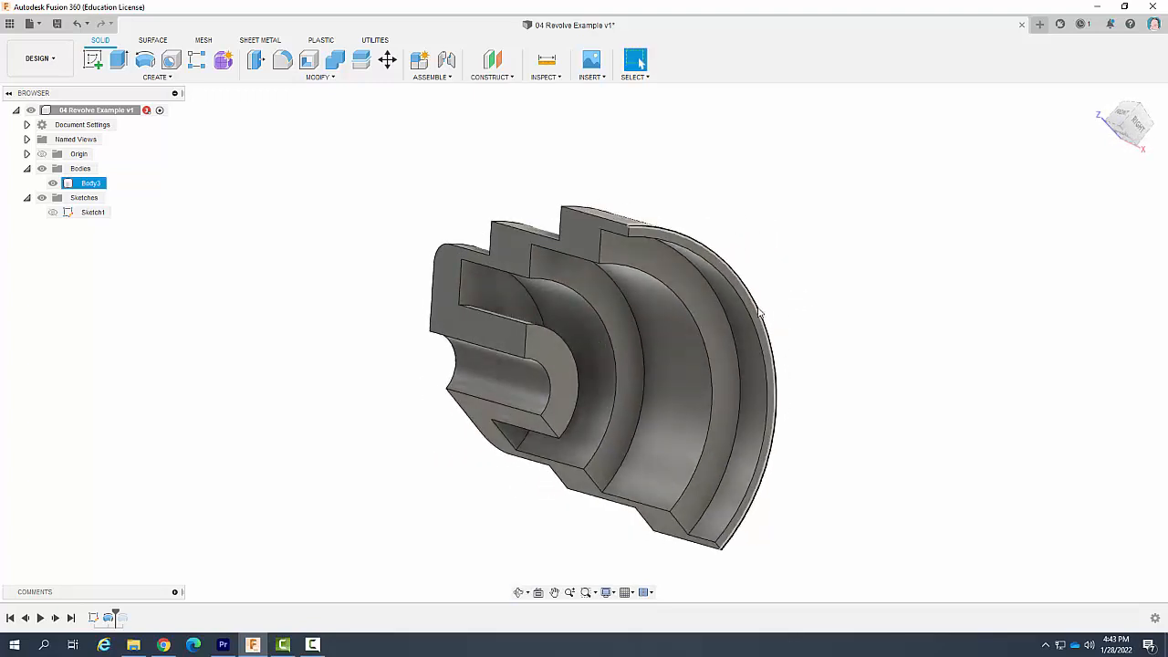
left_click(807, 281)
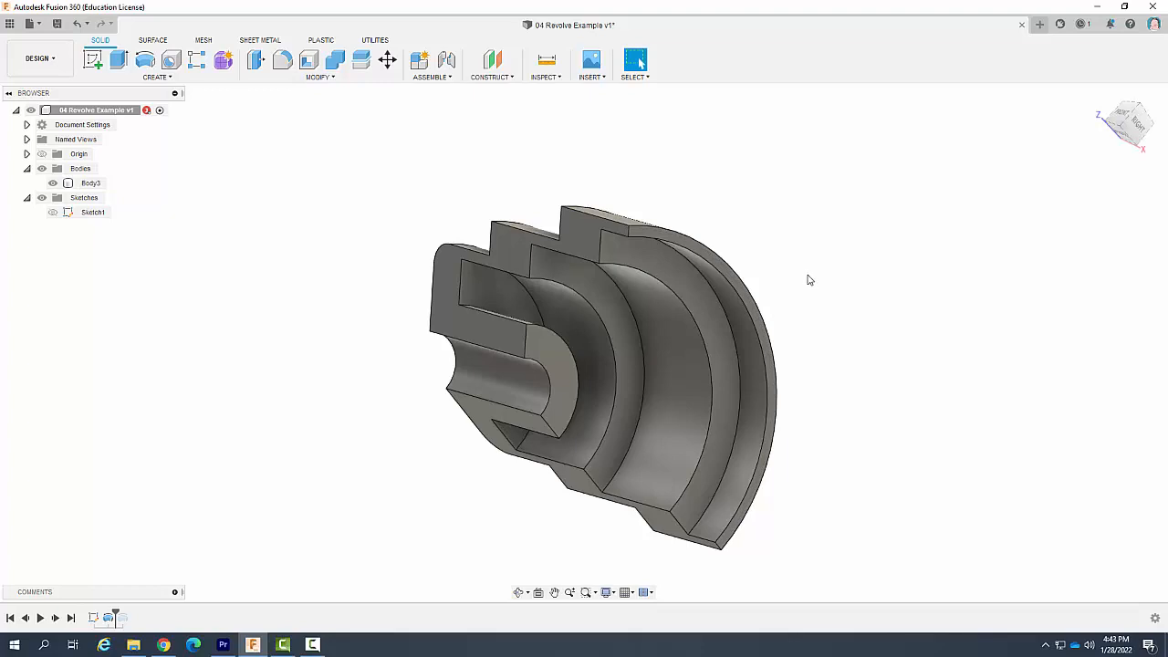